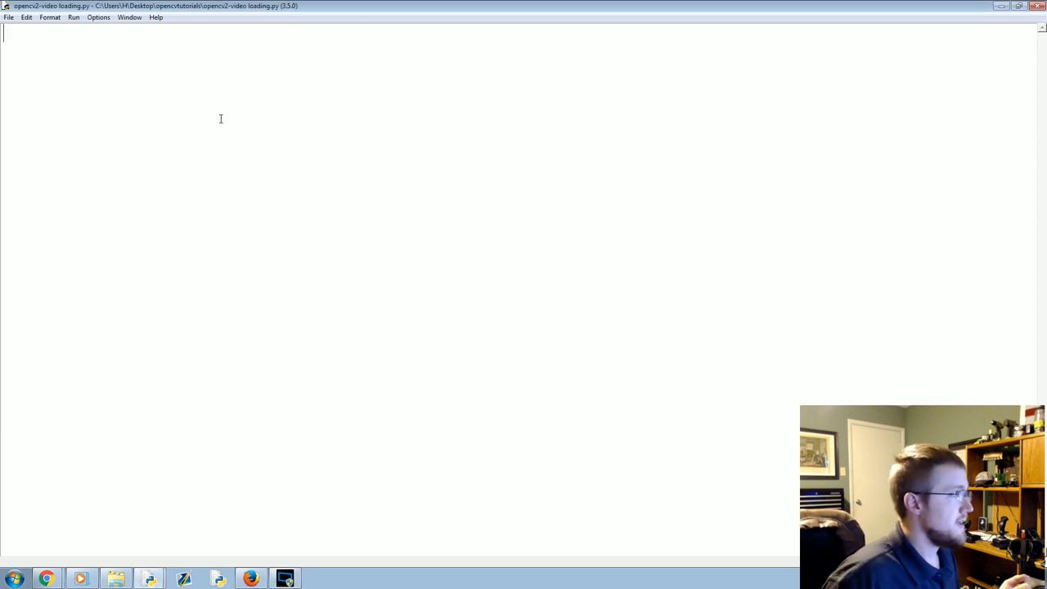
mouse_move(216, 82)
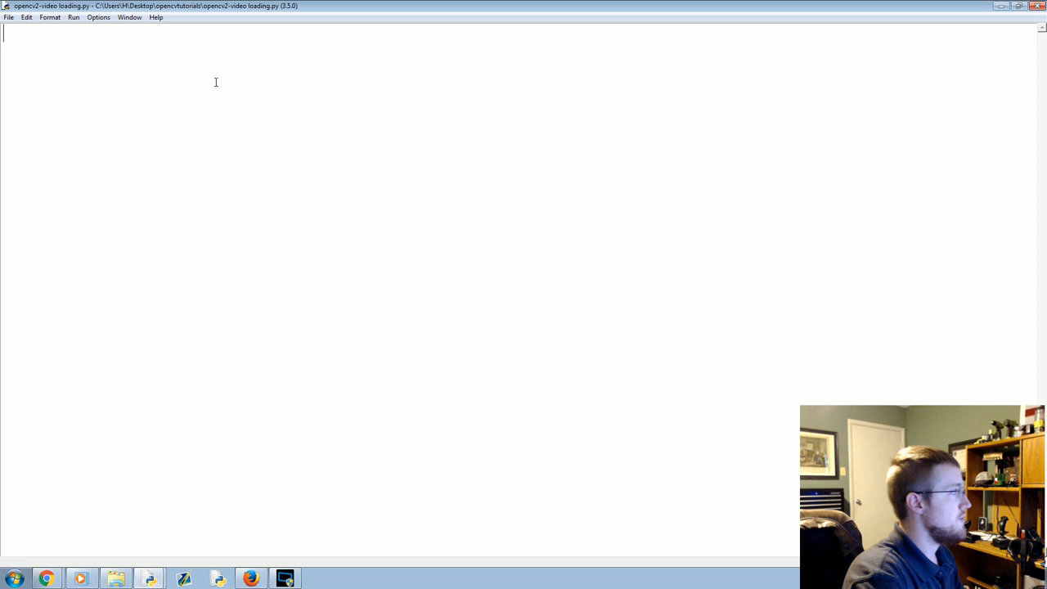
- Add import cv2 and import numpy as np at the top of the script
type("impor")
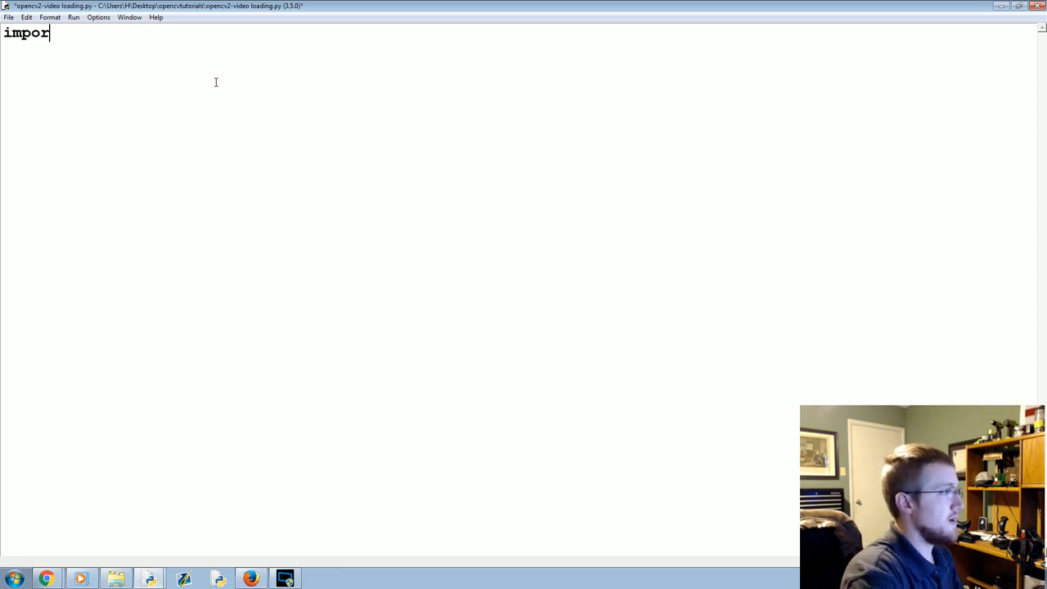
type("t cv2")
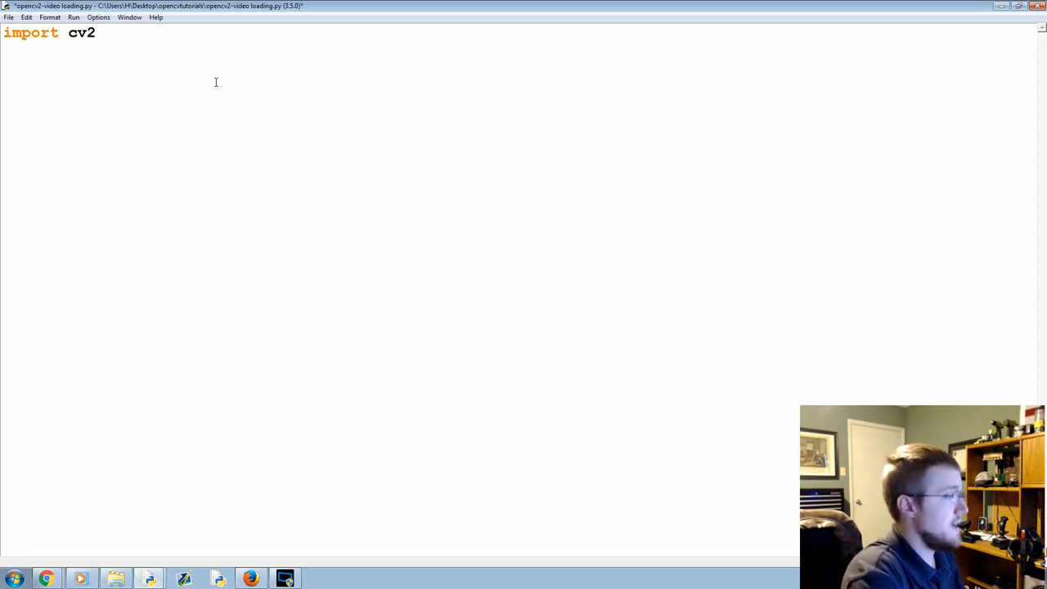
type("import numpy as np")
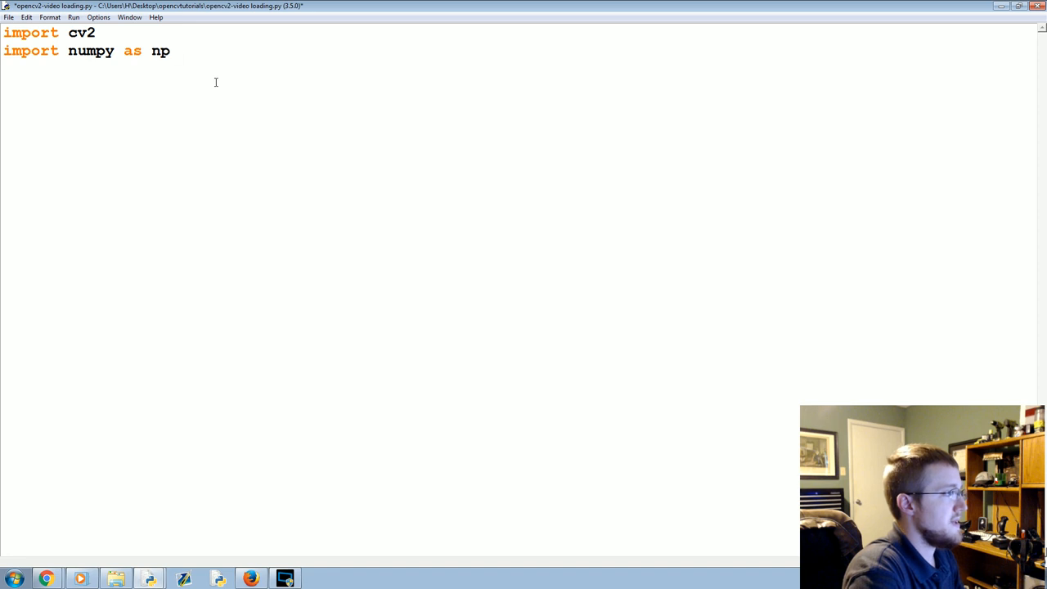
- Create cap = cv2.VideoCapture(1) to open the camera at index 1
type("ca")
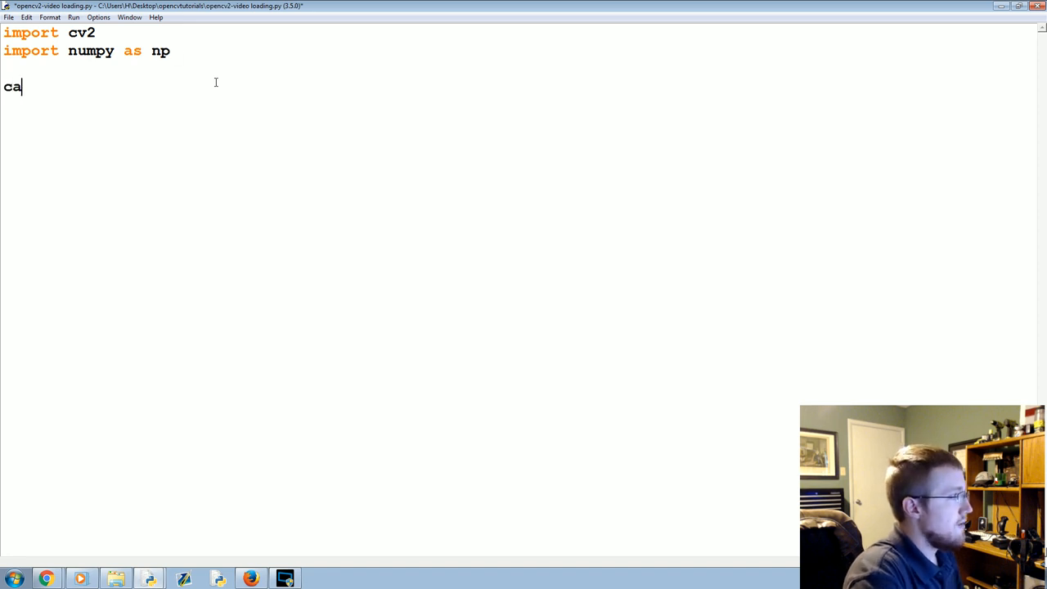
type("p =")
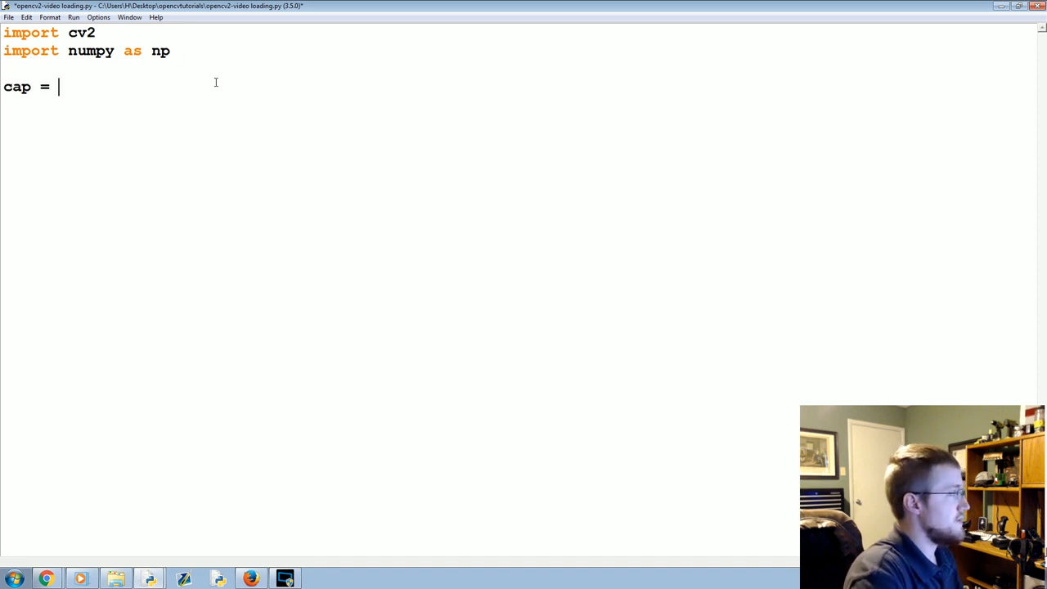
type("cv2.VideoC")
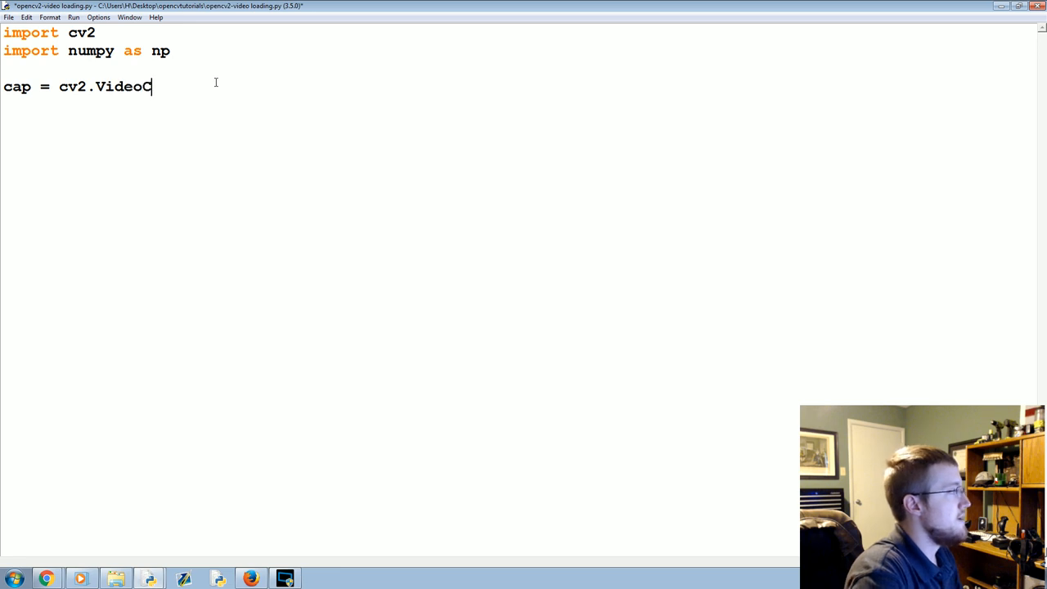
type("apture()")
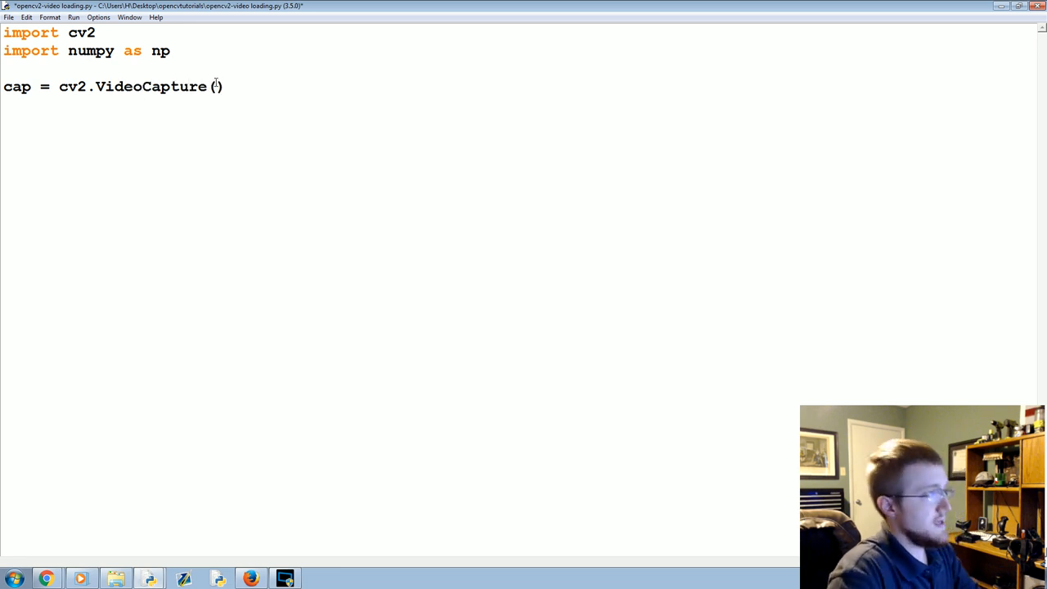
type("0")
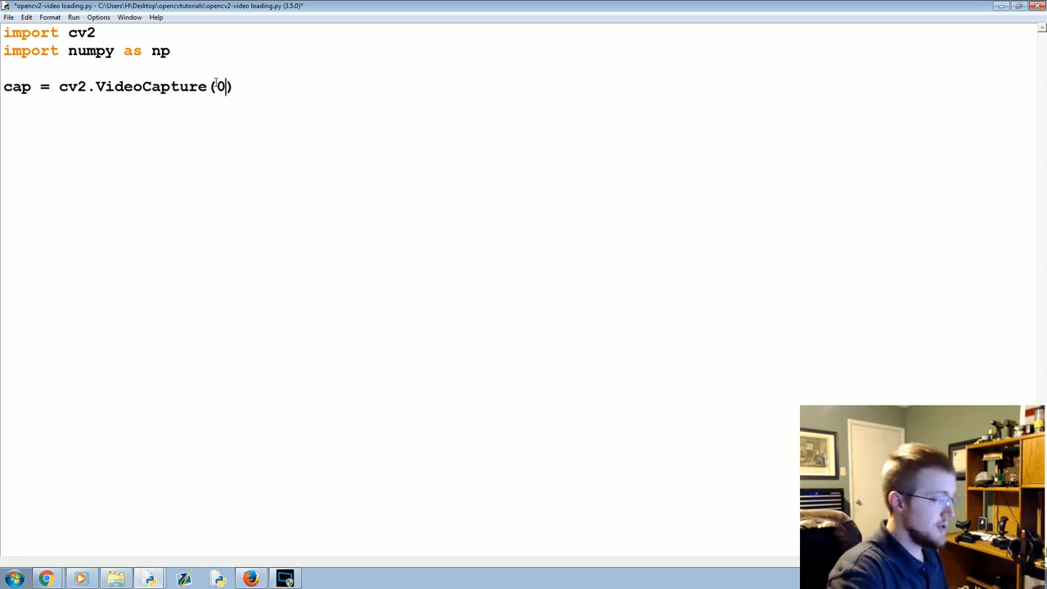
type("1")
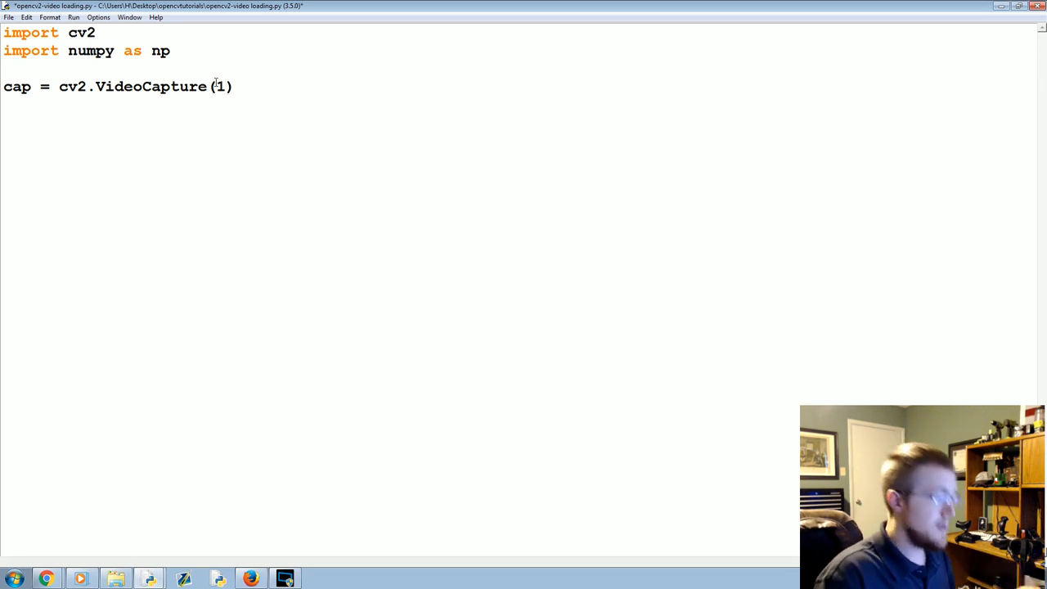
key("Backspace")
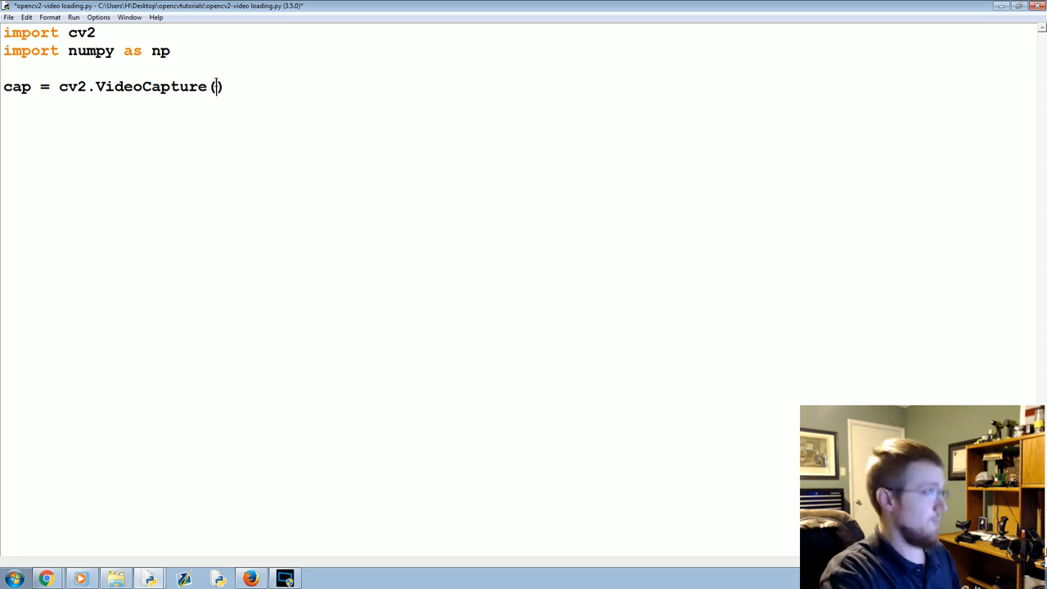
type("1")
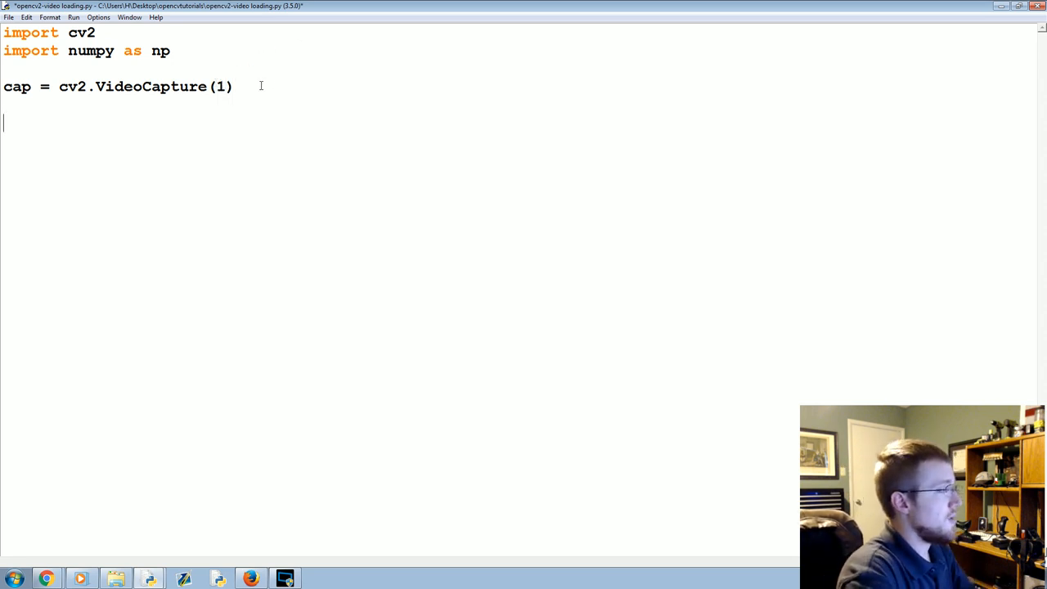
- Write a while True: loop whose body reads ret, frame = cap.read()
type("while")
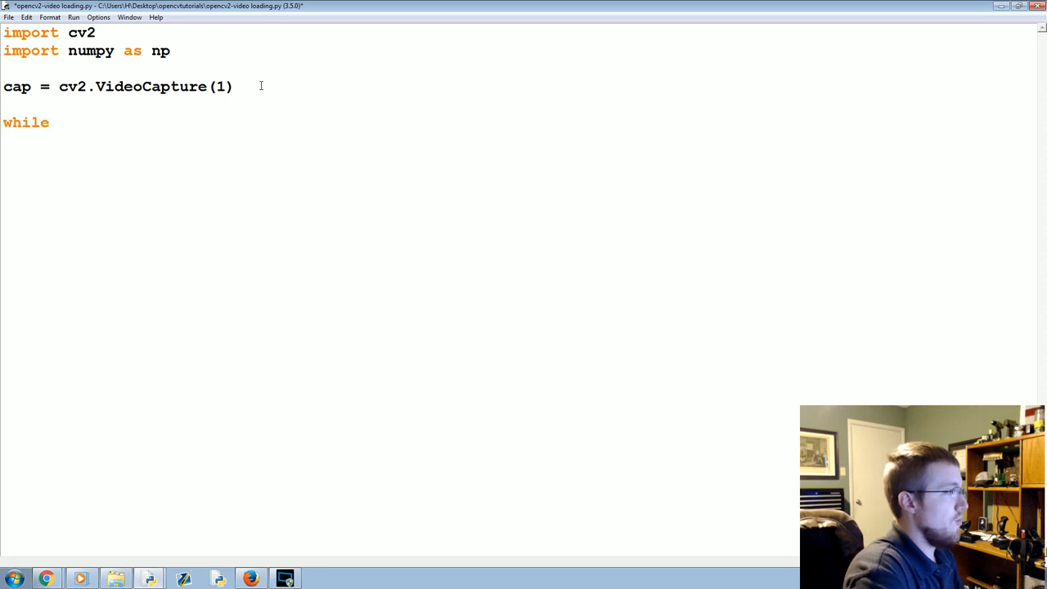
type("True:")
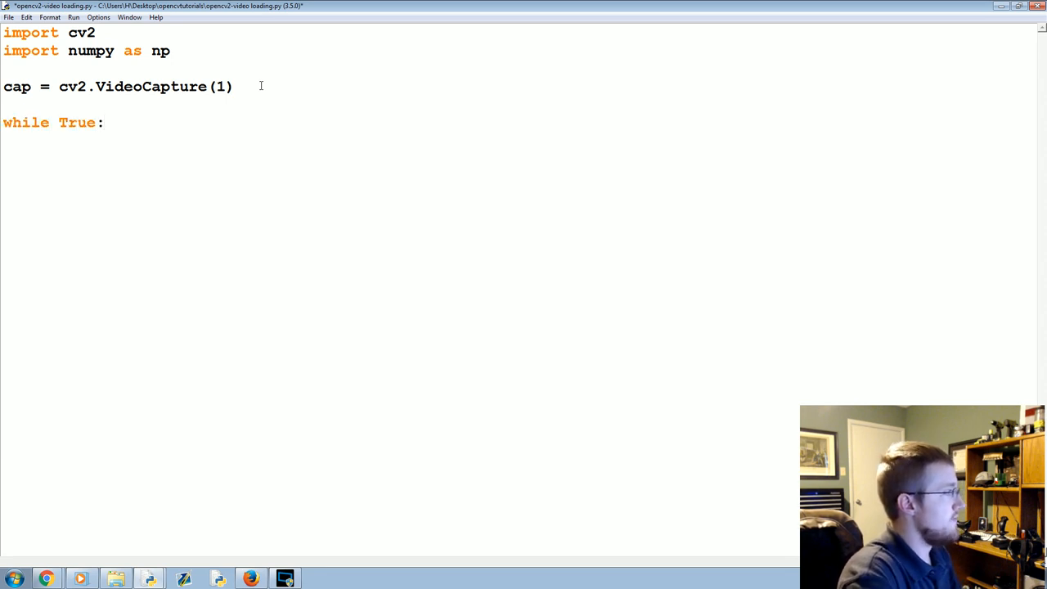
key("enter")
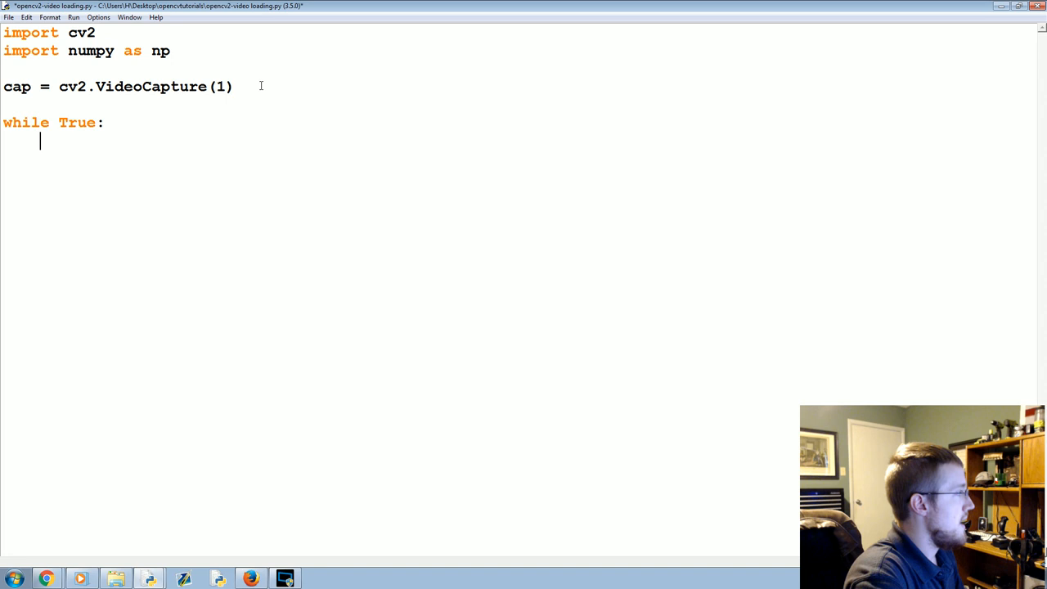
type("ret, frame =")
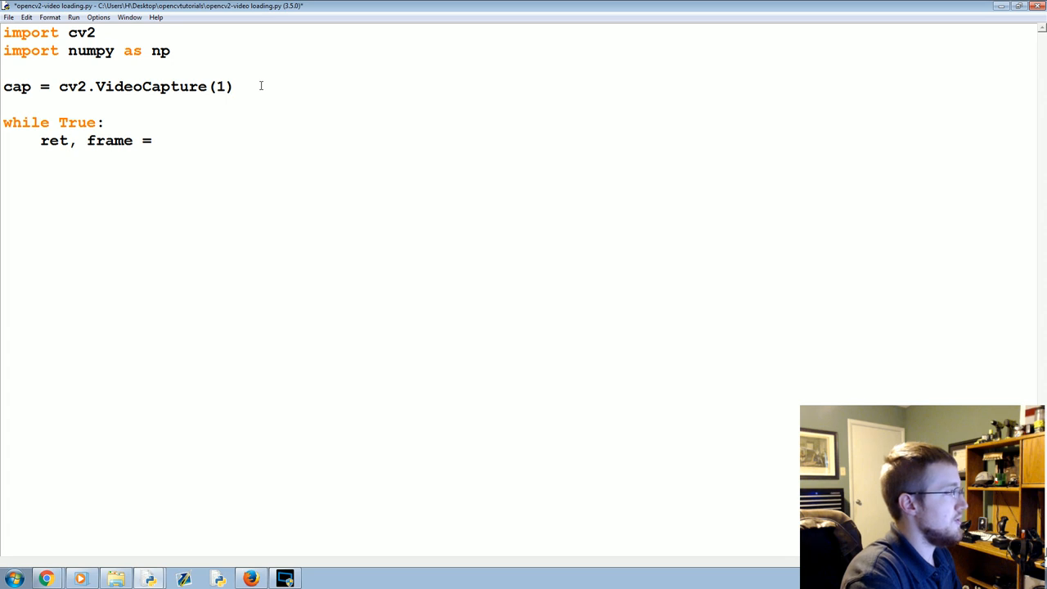
type("cap.read()")
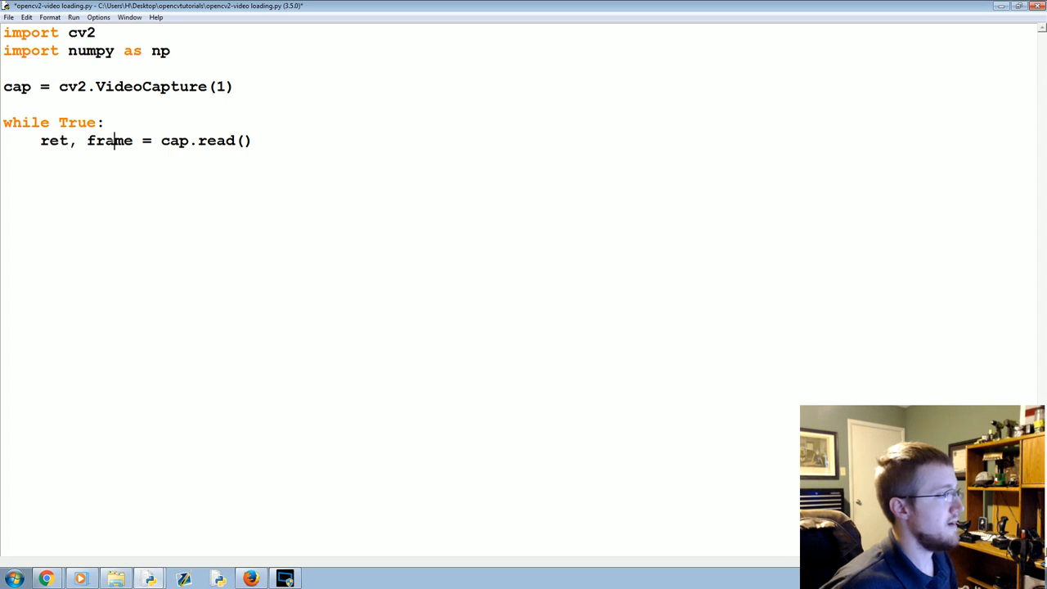
- Highlight frame, cap.read() and ret while explaining, then continue inside the loop
double_click(64, 141)
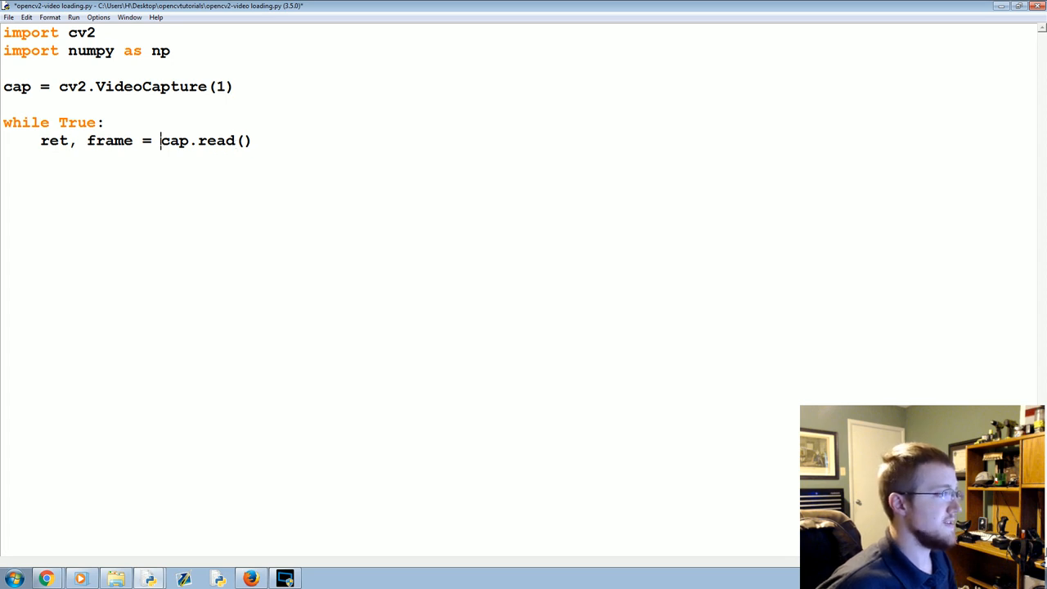
left_click(255, 140)
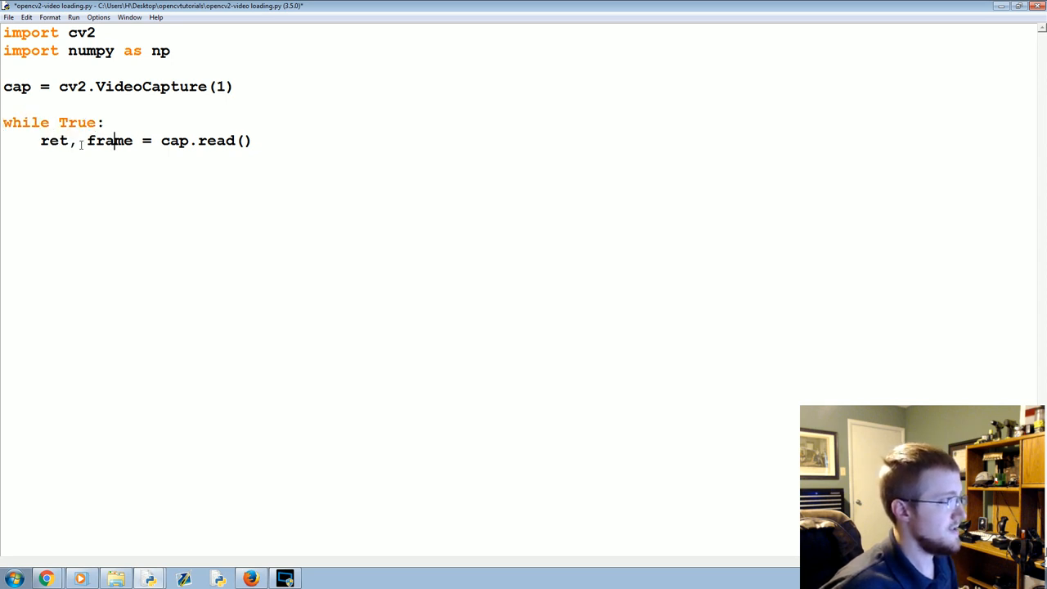
left_click_drag(39, 141, 228, 140)
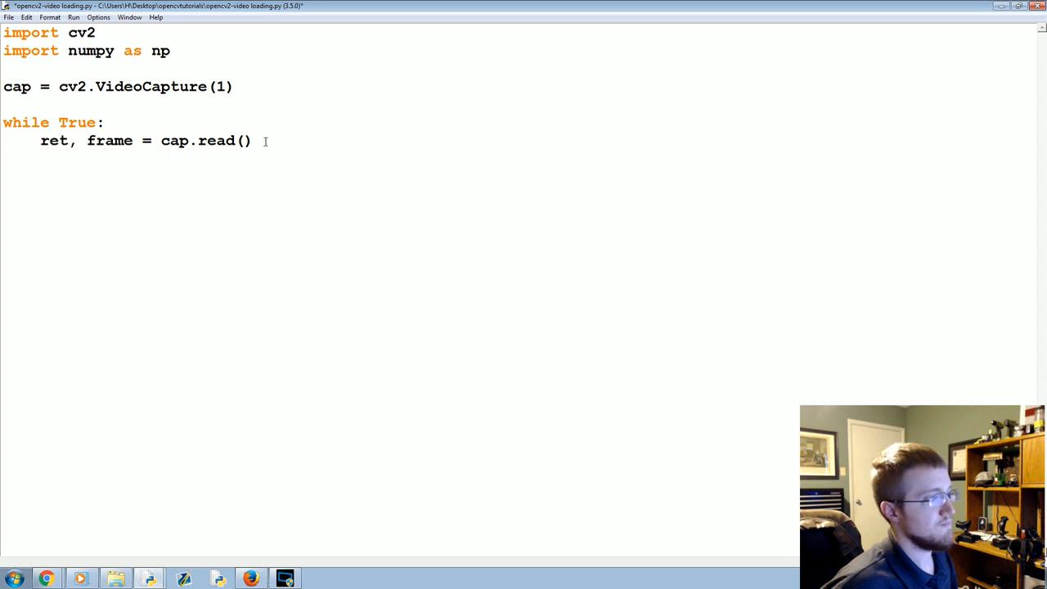
key("enter")
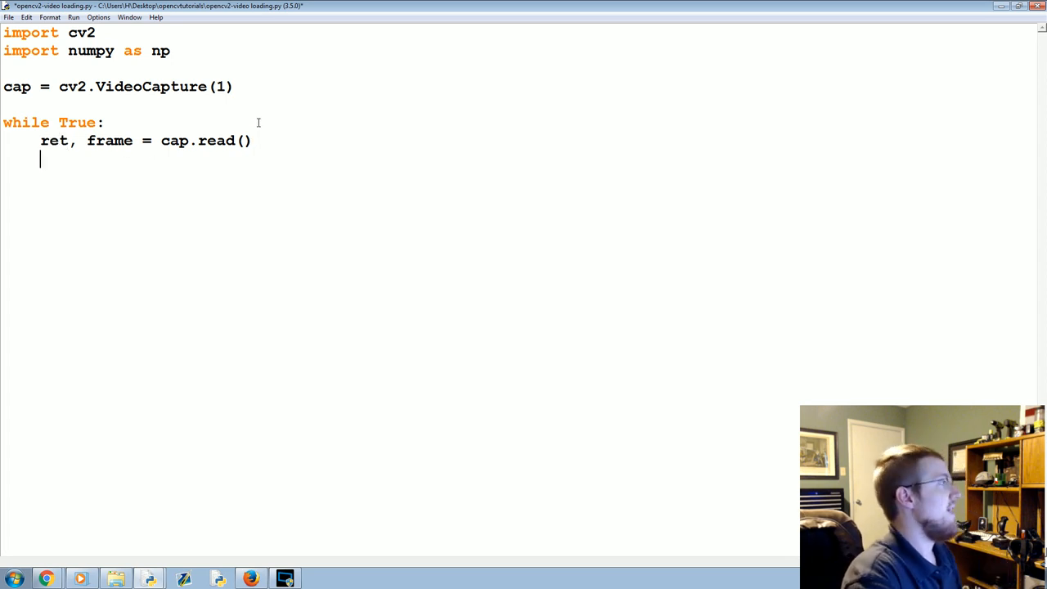
- Display each frame with cv2.imshow('frame', frame) inside the loop
type("cv2.")
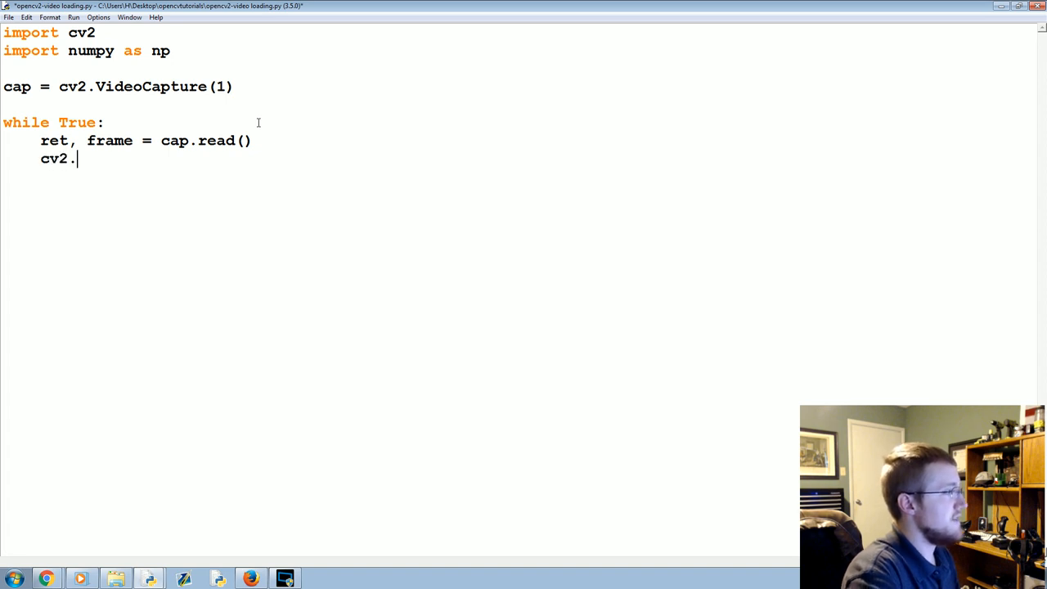
type("imsho")
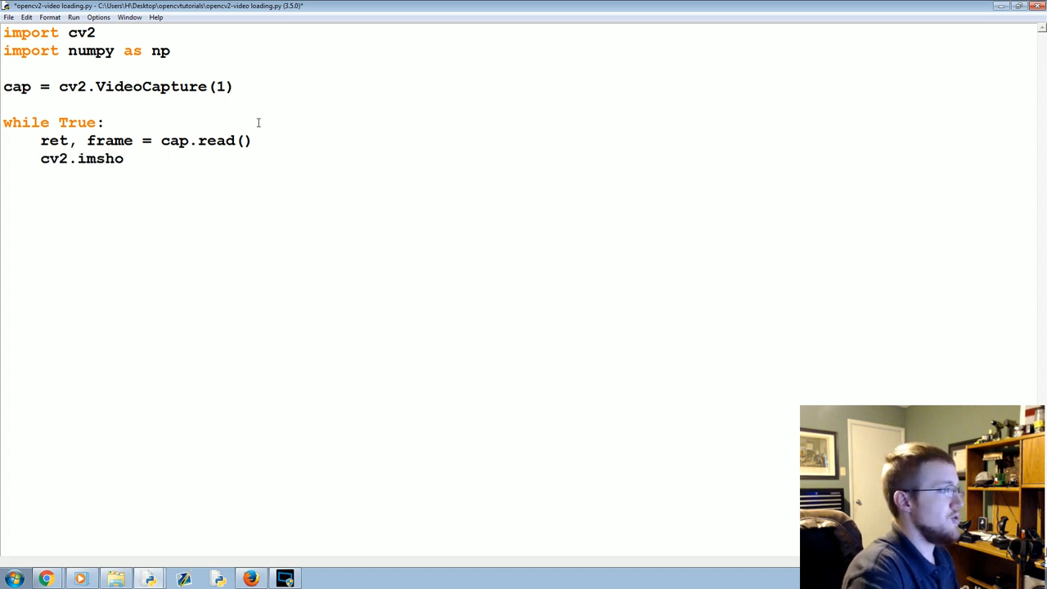
type("w()")
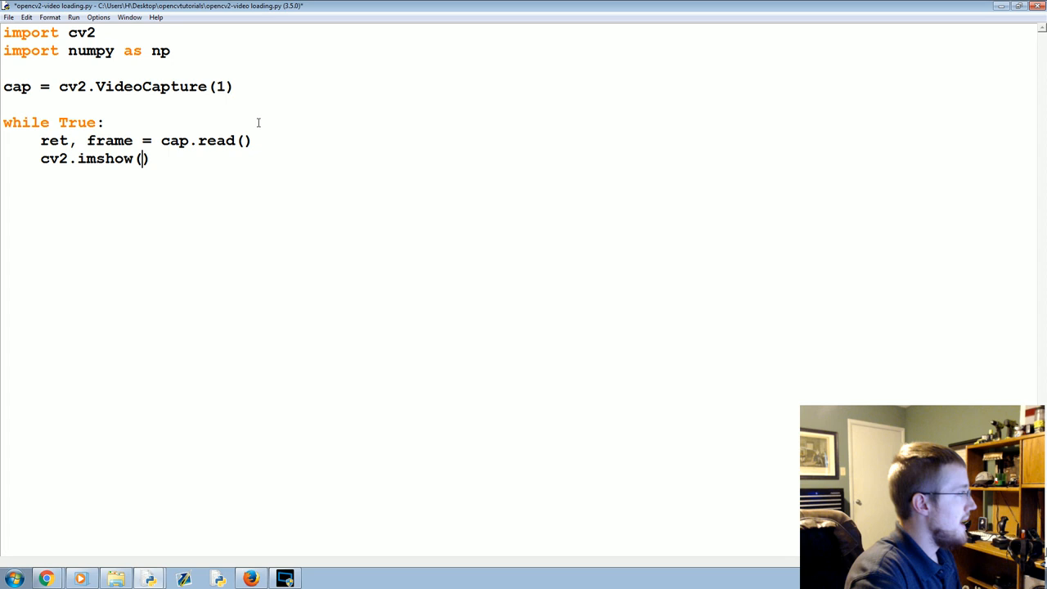
type("frame")
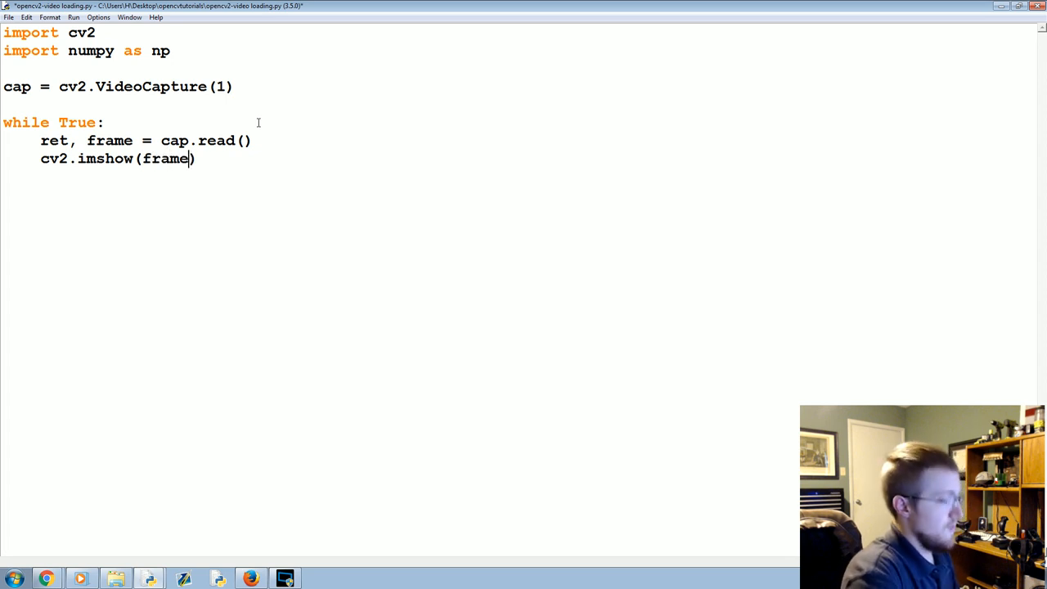
type(",")
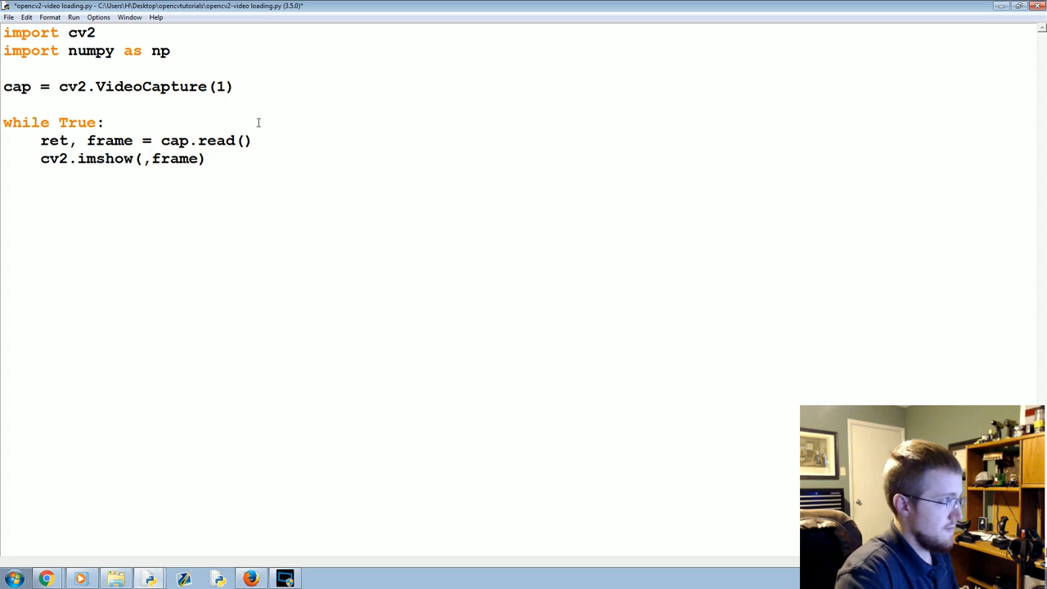
type("'frame'")
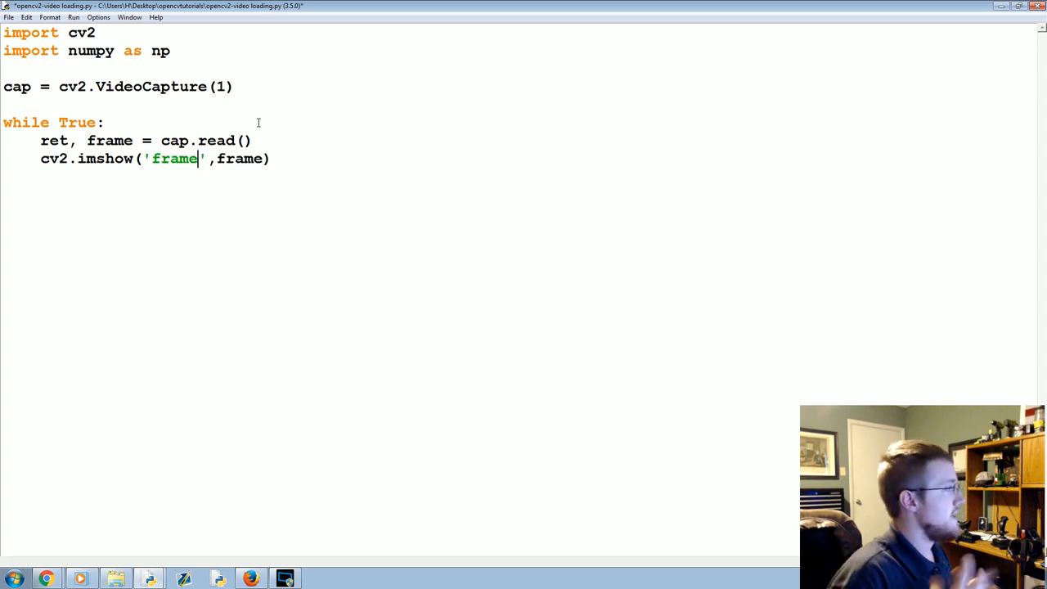
key("enter")
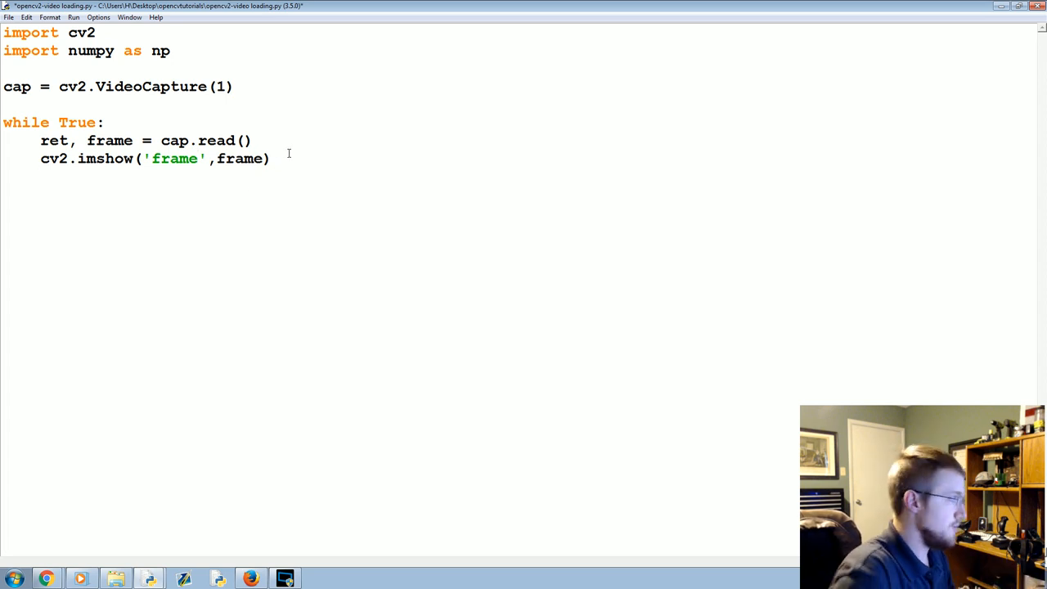
- Add if cv2.waitKey(1) & 0xFF == ord('q'): break to exit on q
type("if c")
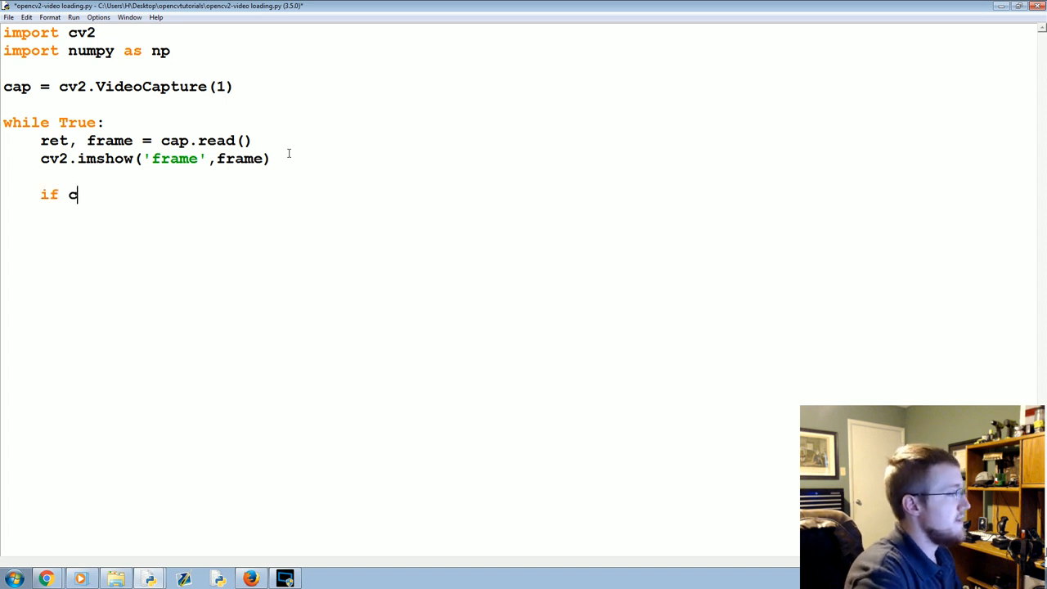
type("v2.waitKey()")
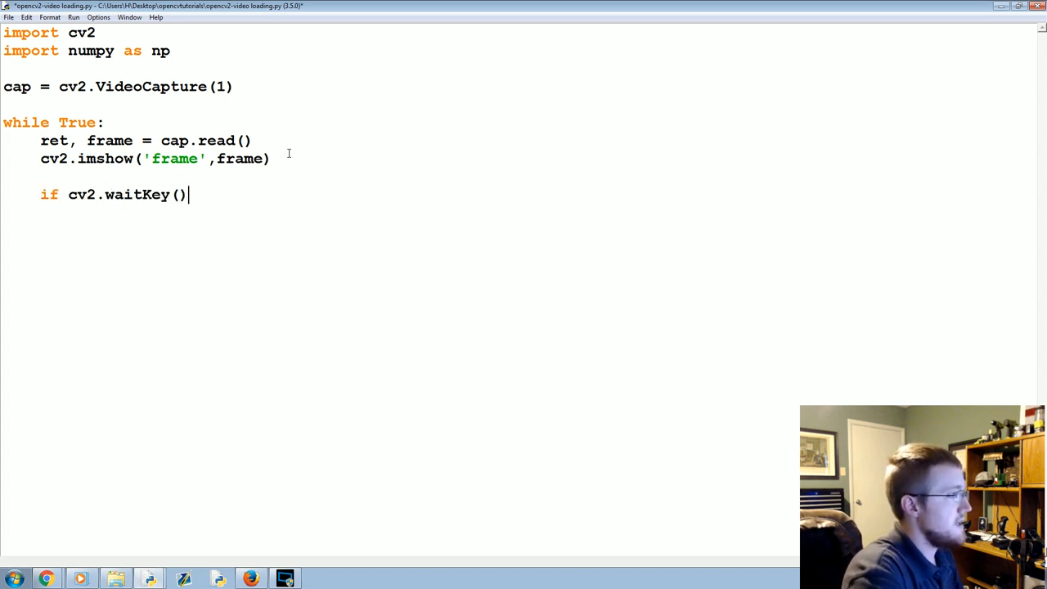
type("1) *")
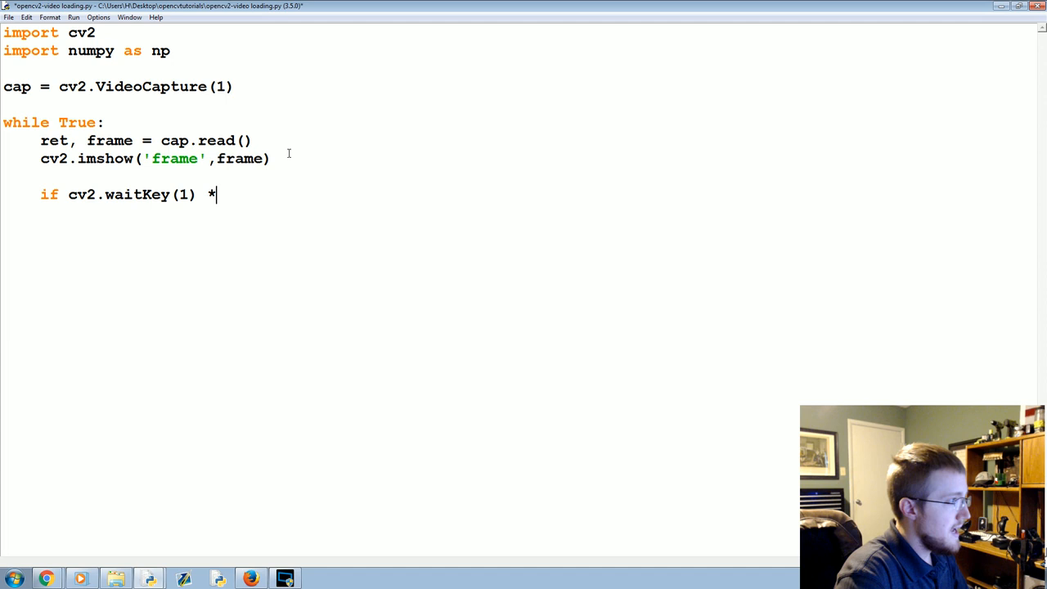
type("&")
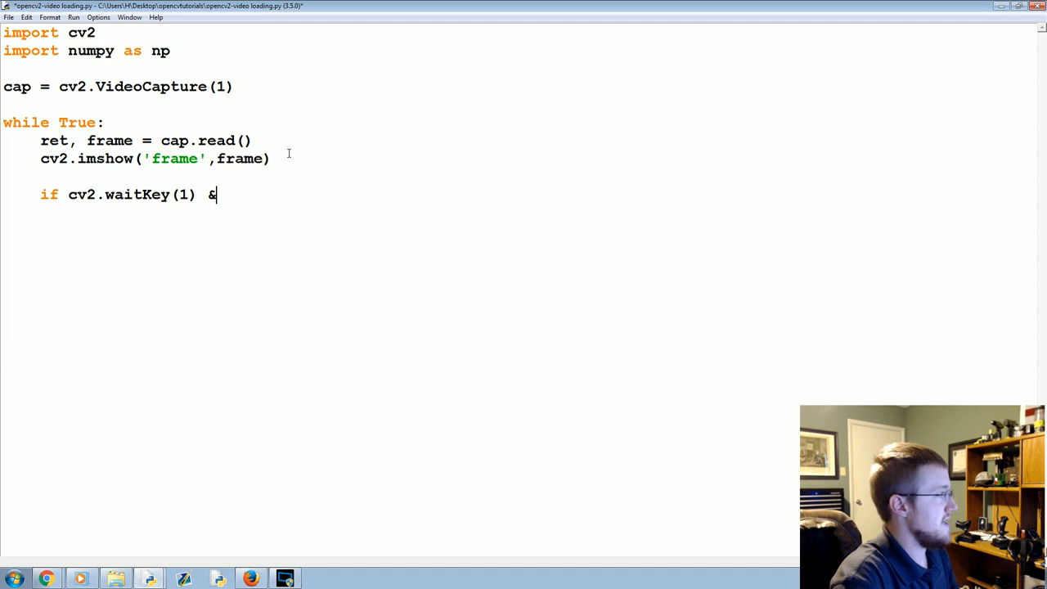
type("0x")
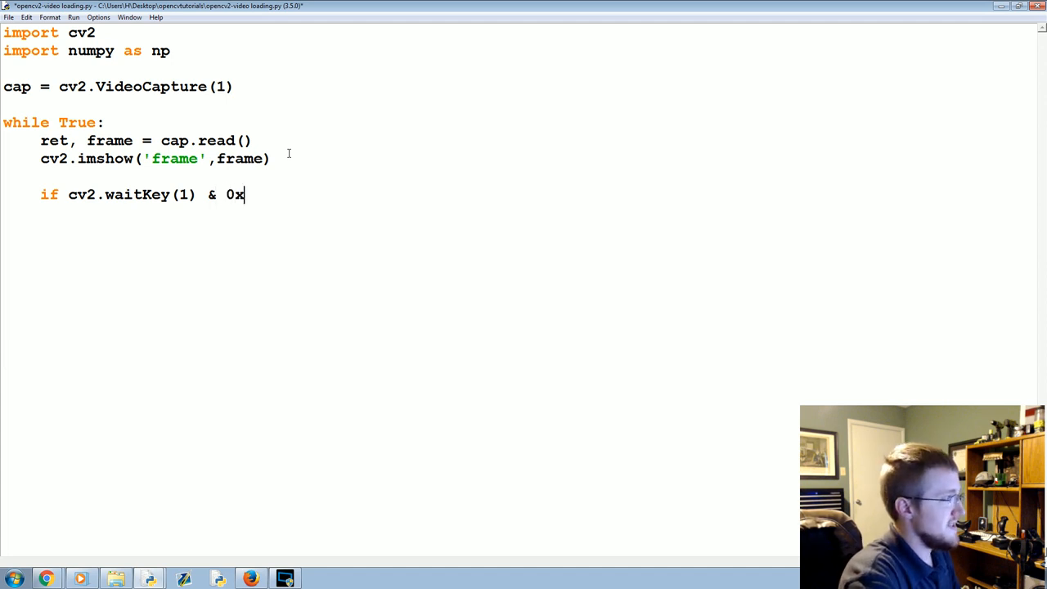
type("FF == ord('')")
type("q")
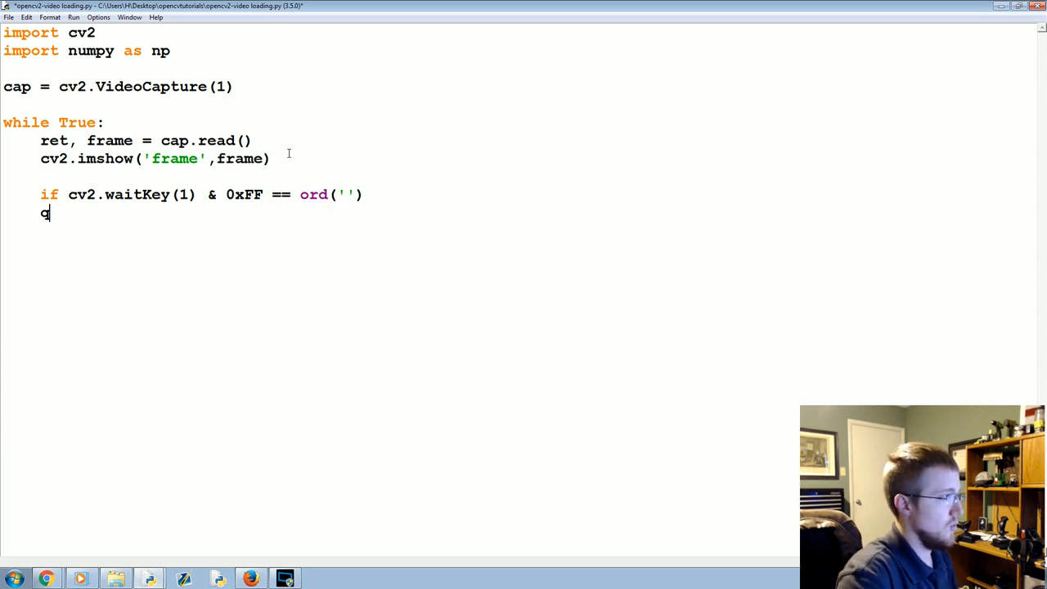
key("backspace")
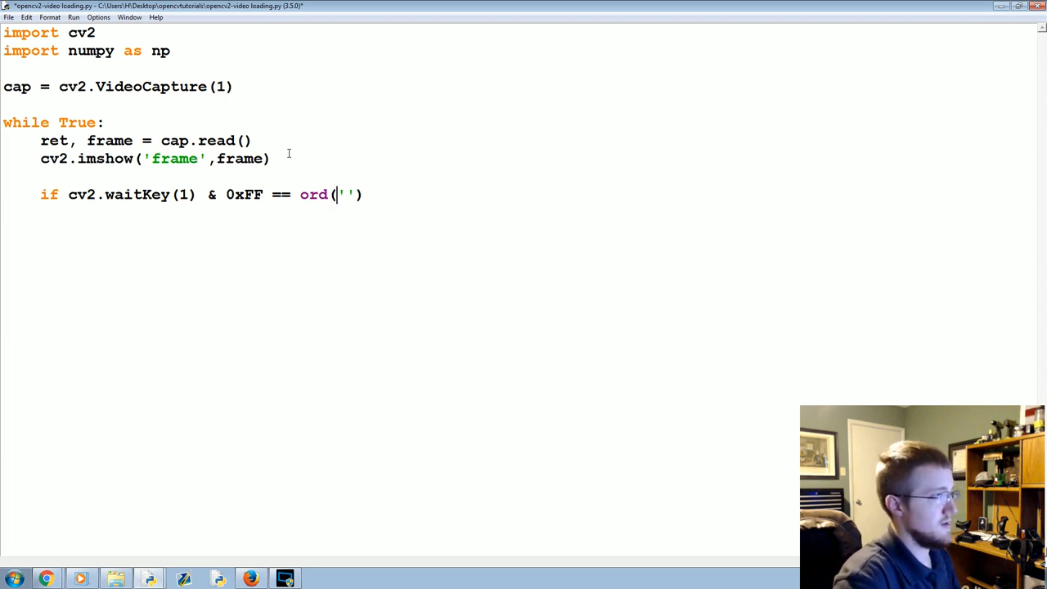
type("q")
type("break")
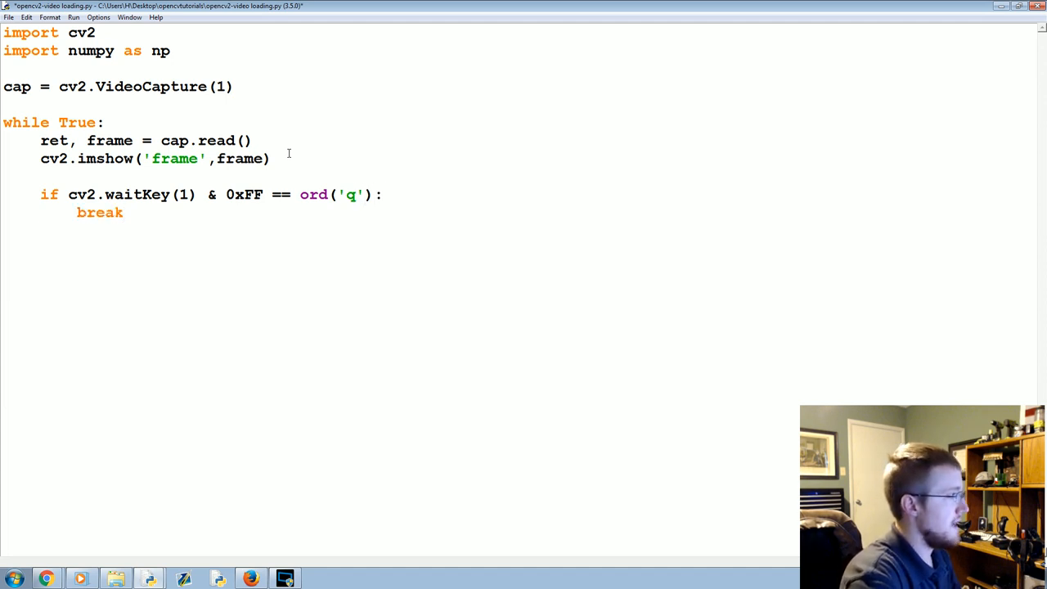
- End the script with cap.release() and cv2.destroyAllWindows()
type("cap")
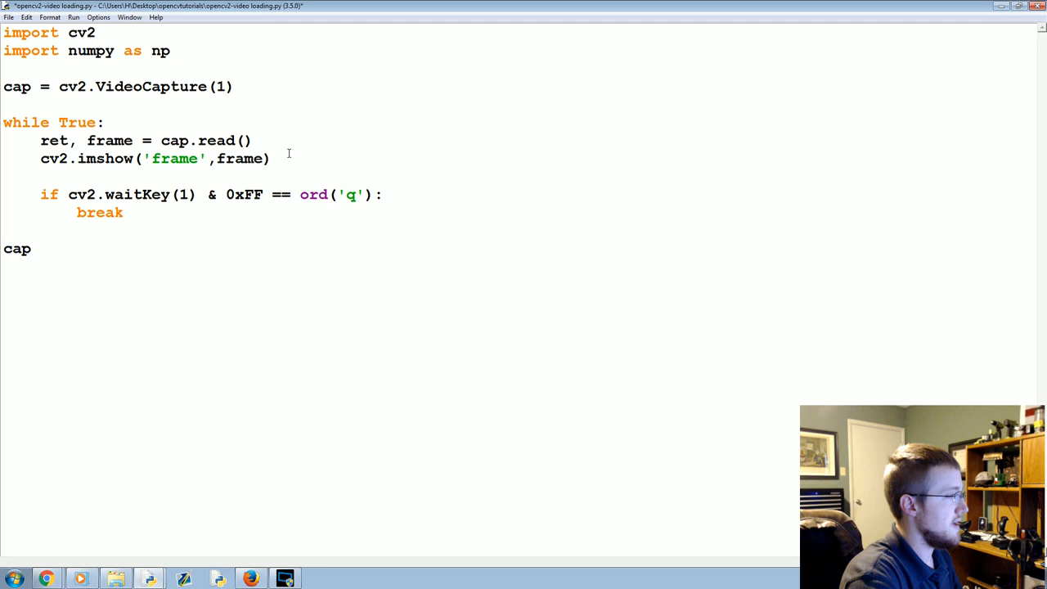
type(".release()")
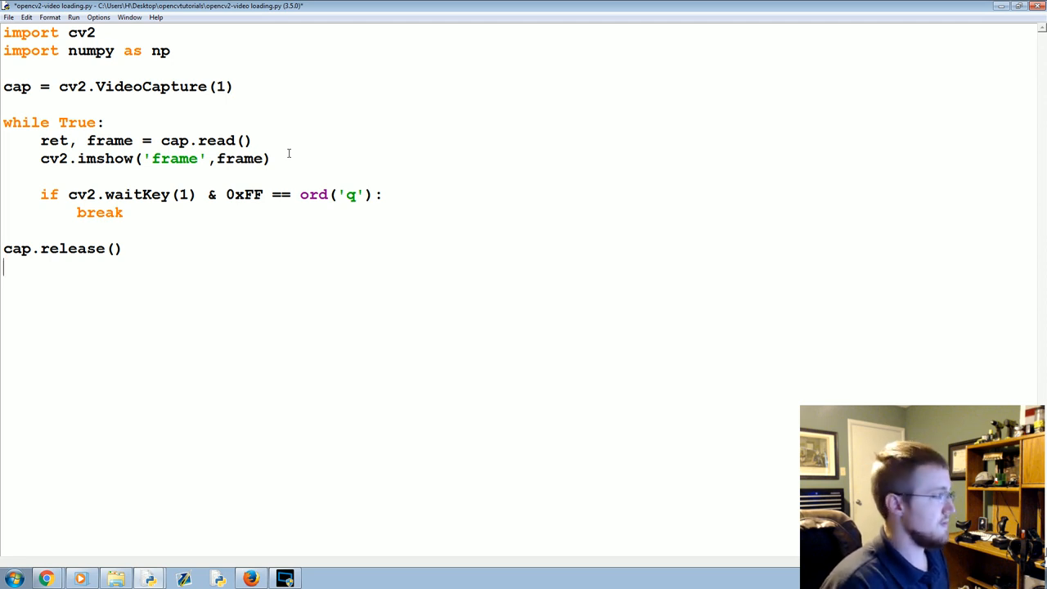
type("cv")
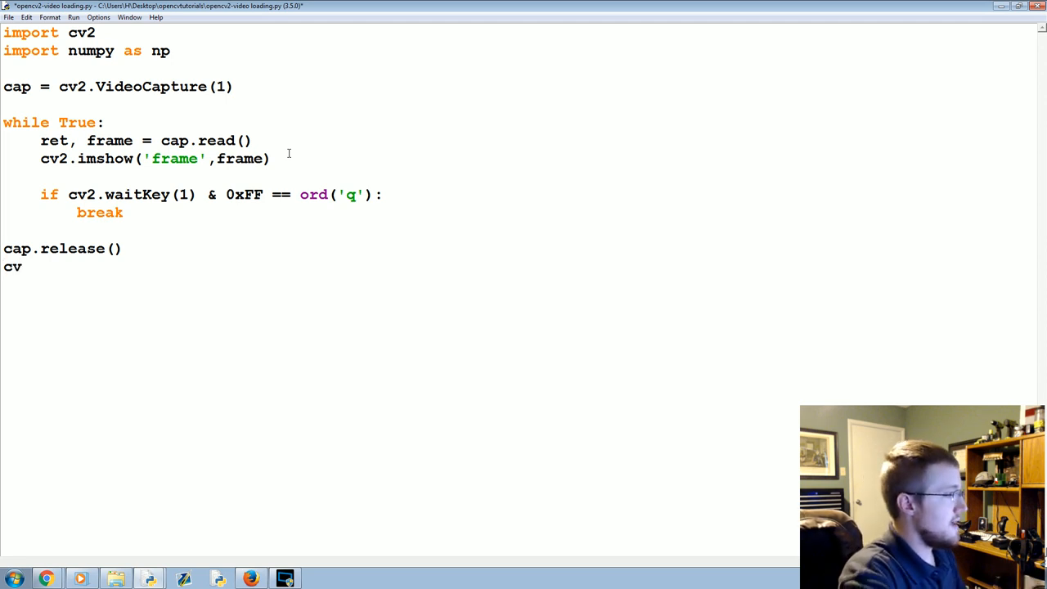
type(".destroy")
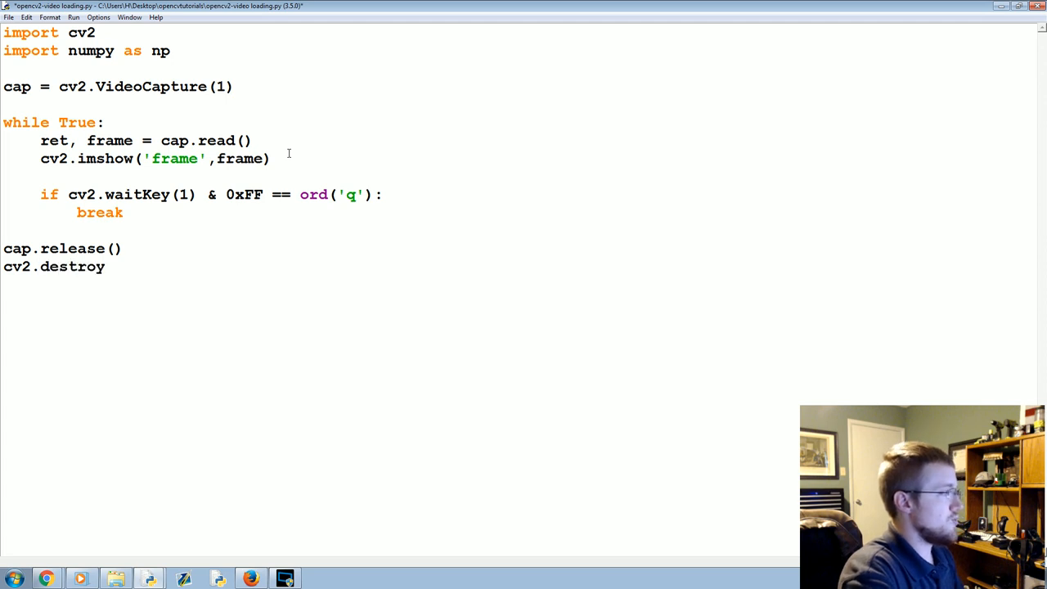
type("AllWindows(")
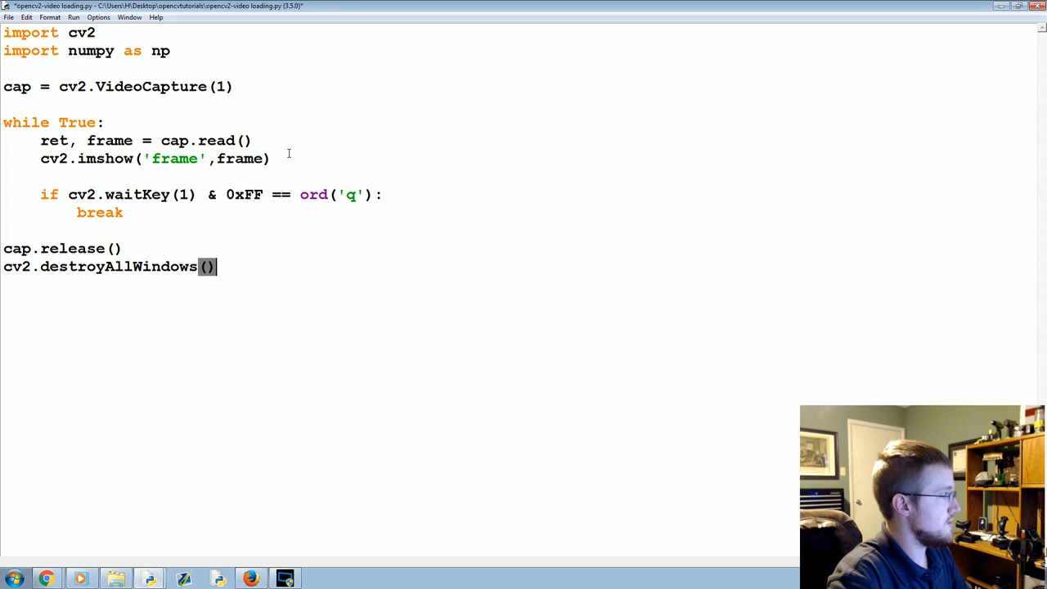
- Run the module, saving first, view the live 'frame' webcam window and return to the editor
left_click(72, 17)
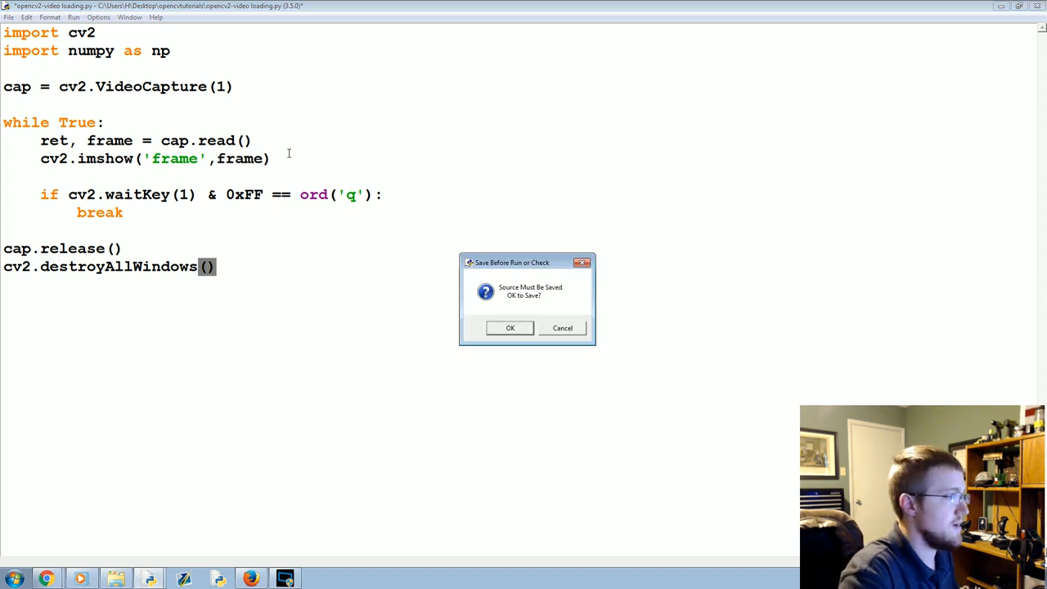
left_click(510, 327)
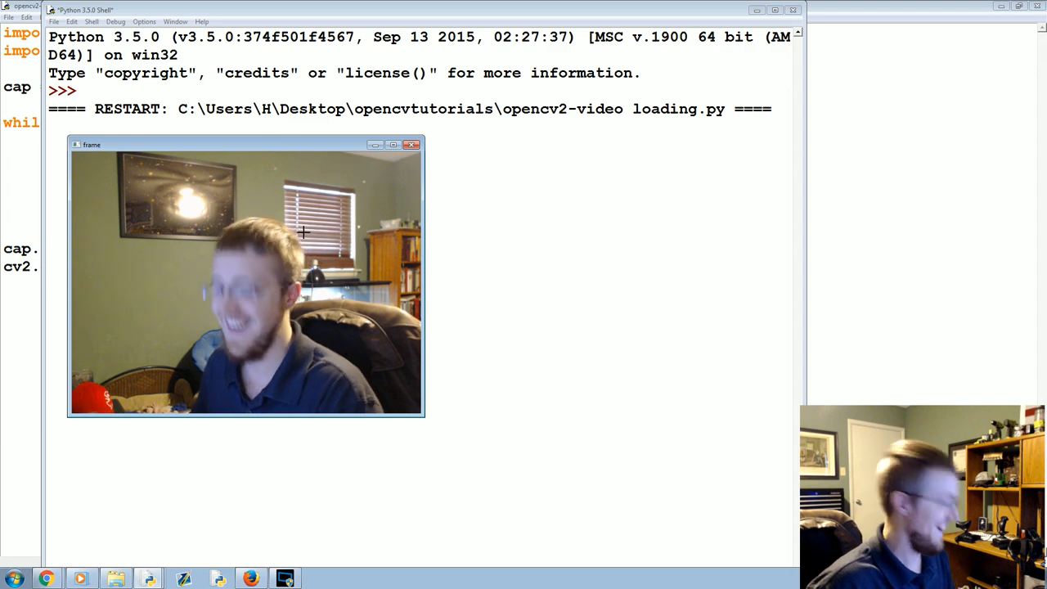
left_click(412, 144)
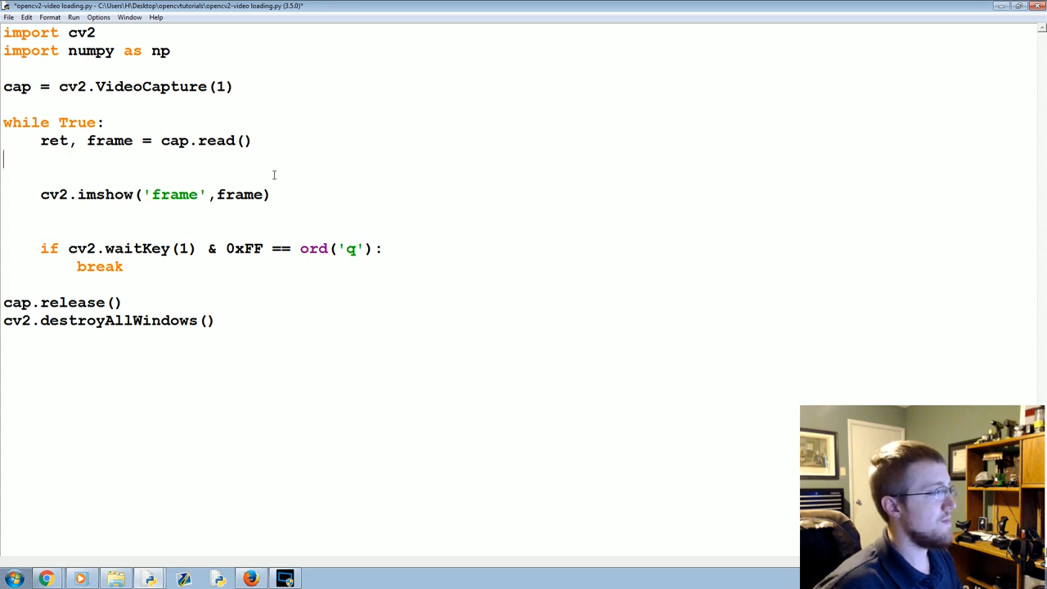
- Add gray = cv2.cvtColor(frame, cv2.COLOR_BGR2GRAY) inside the loop
type("g")
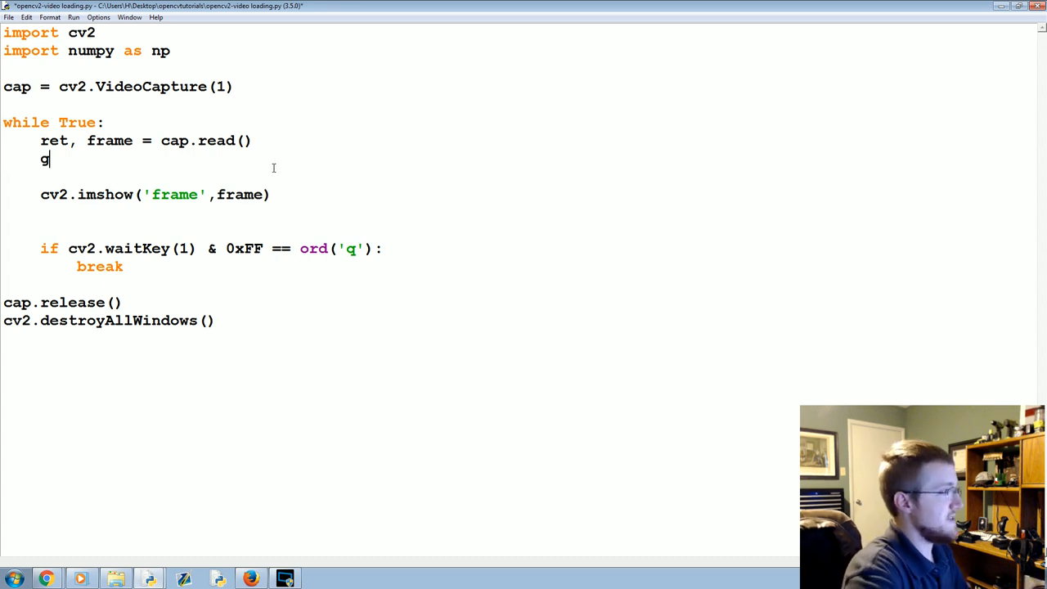
type("ray =")
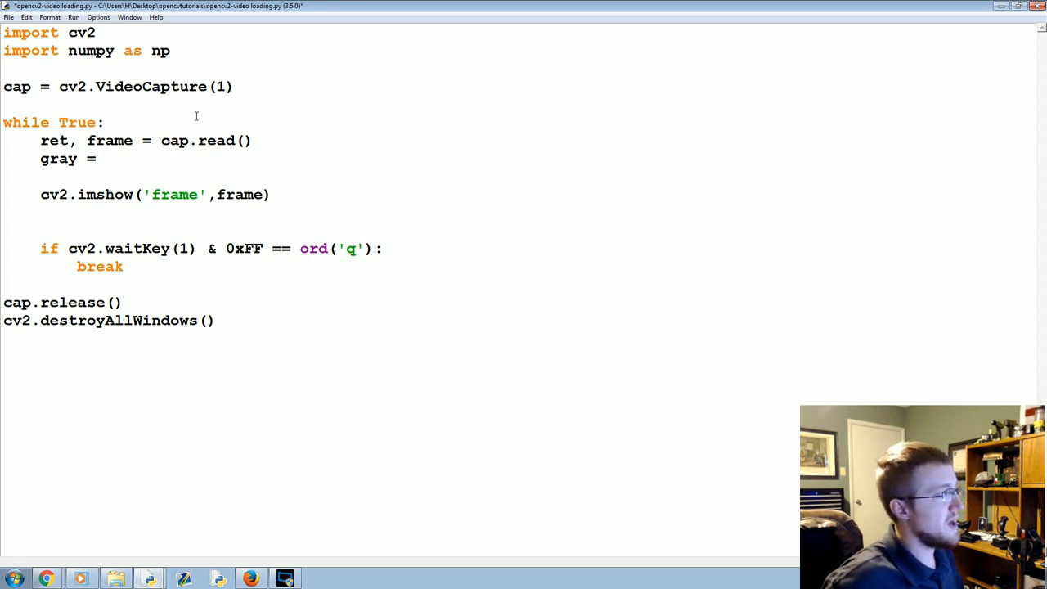
double_click(109, 140)
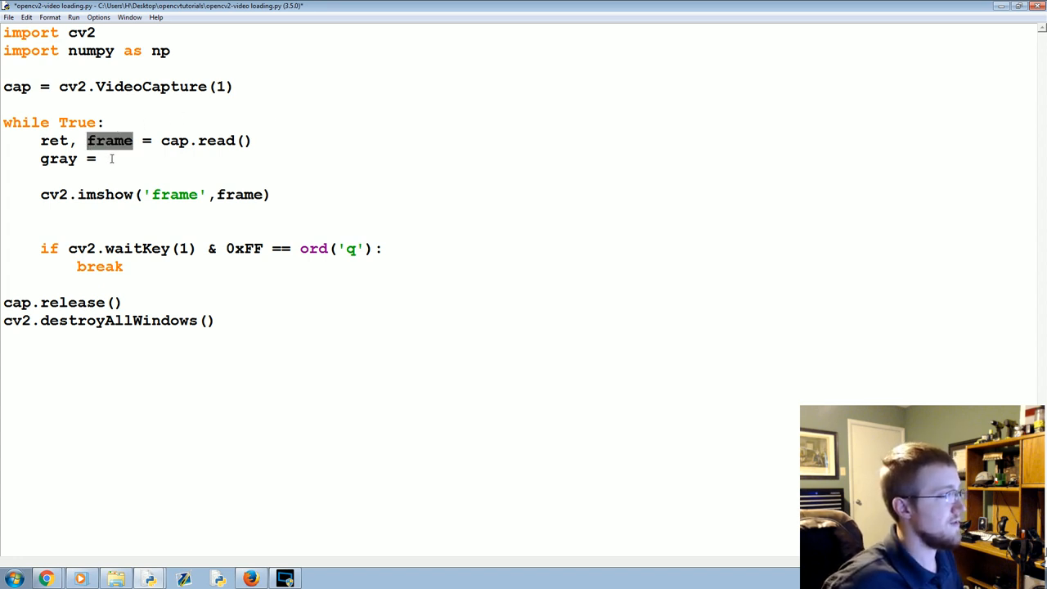
type("cv2.")
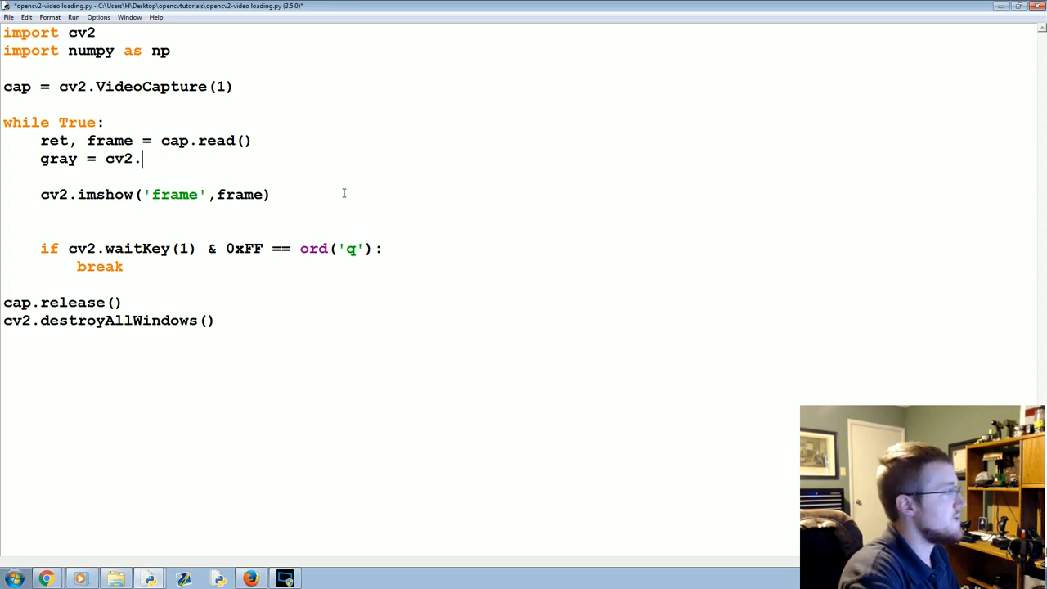
type("cvt")
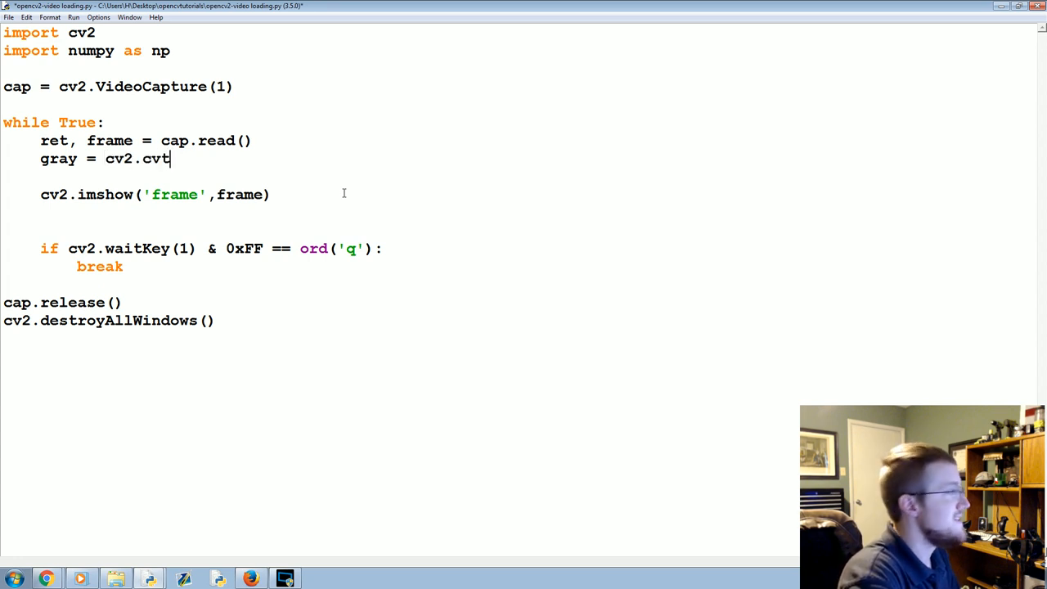
type("Color")
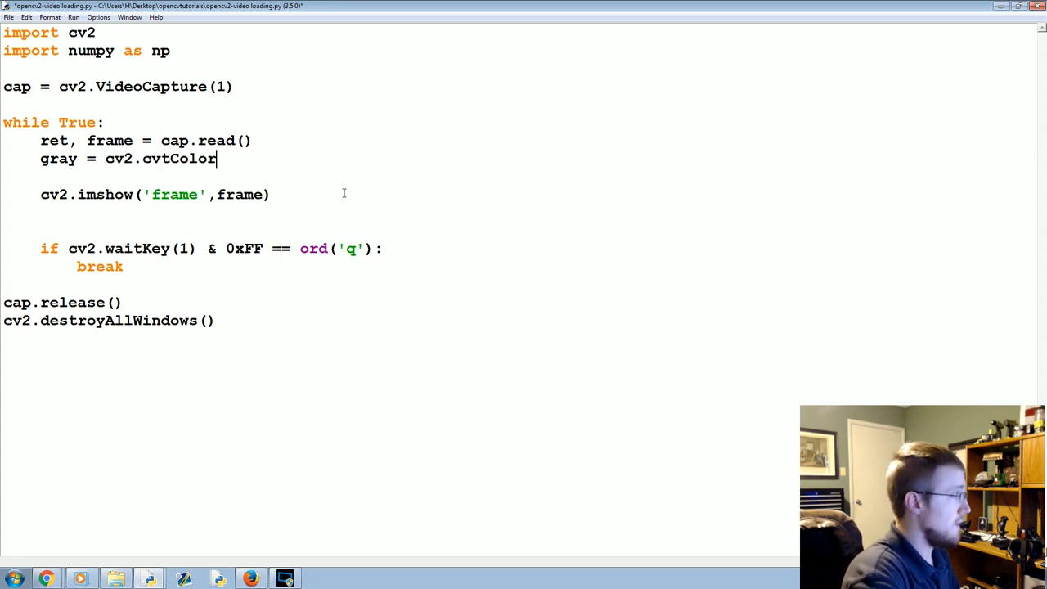
type("(frame)")
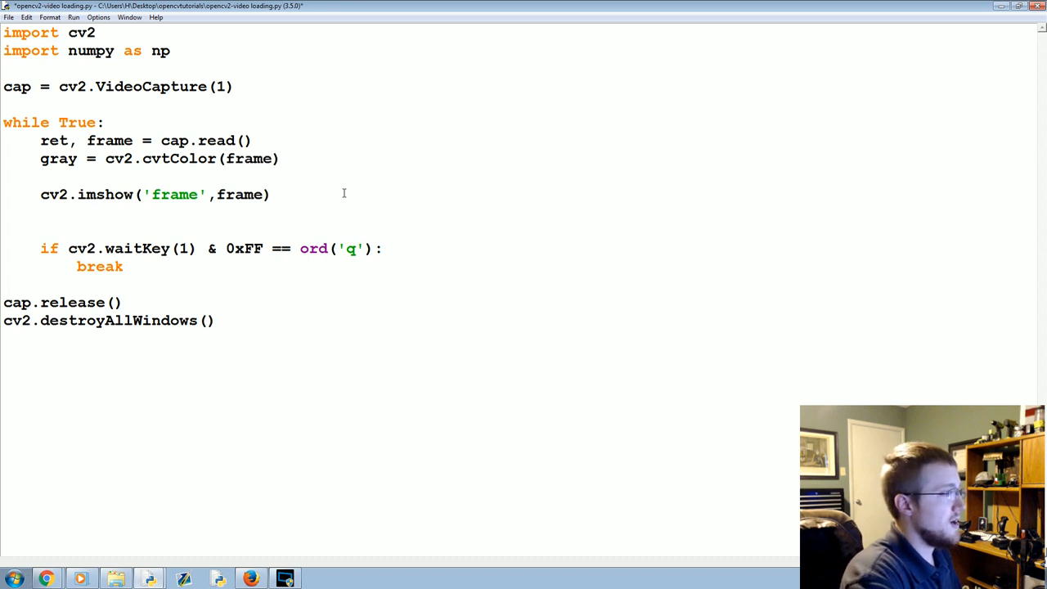
type(", cv2.")
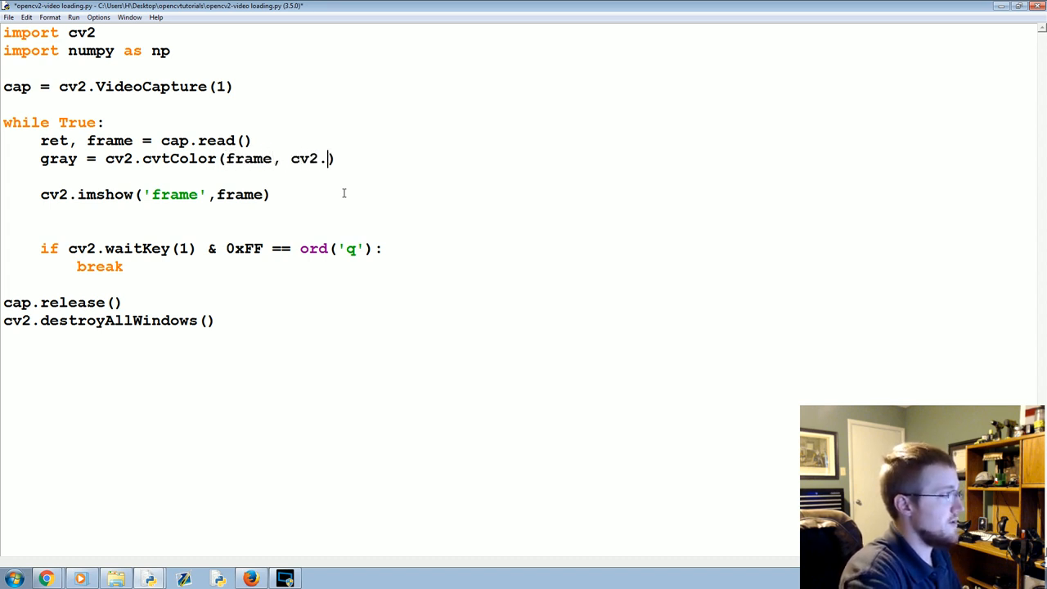
type("COLOR_")
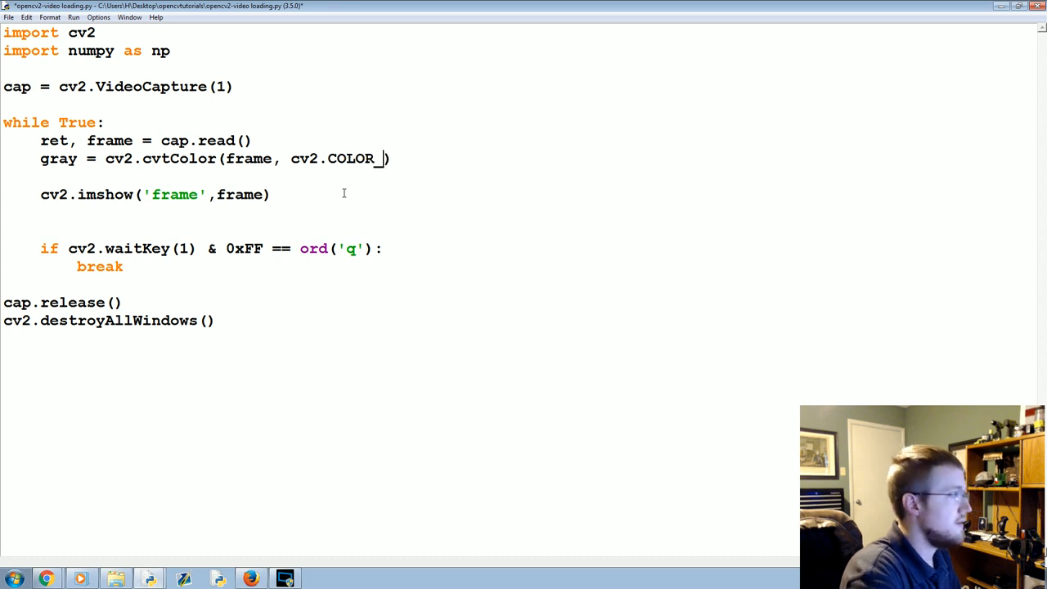
type("BGR)")
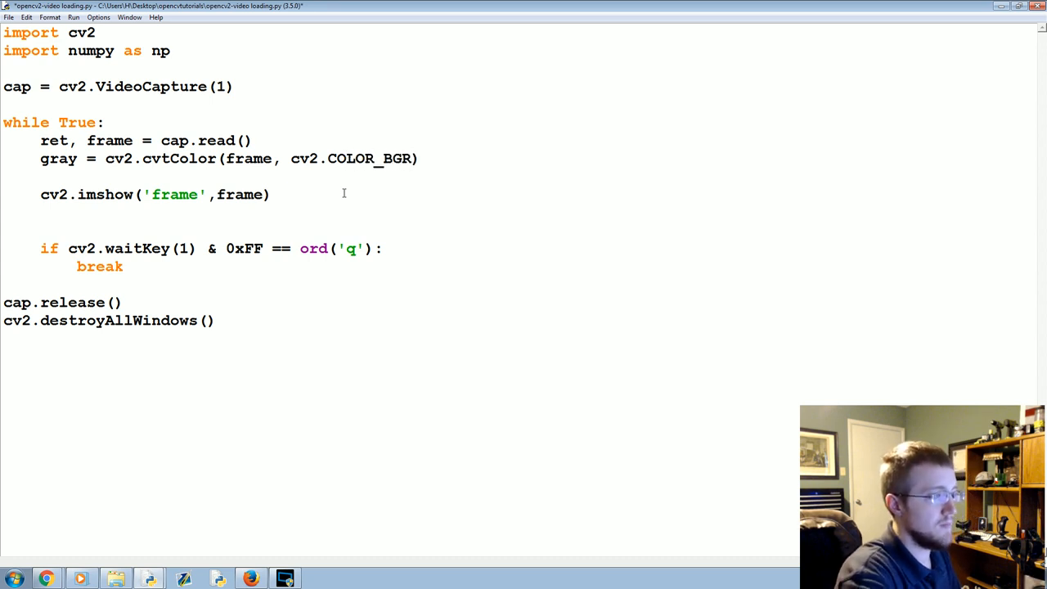
type("2")
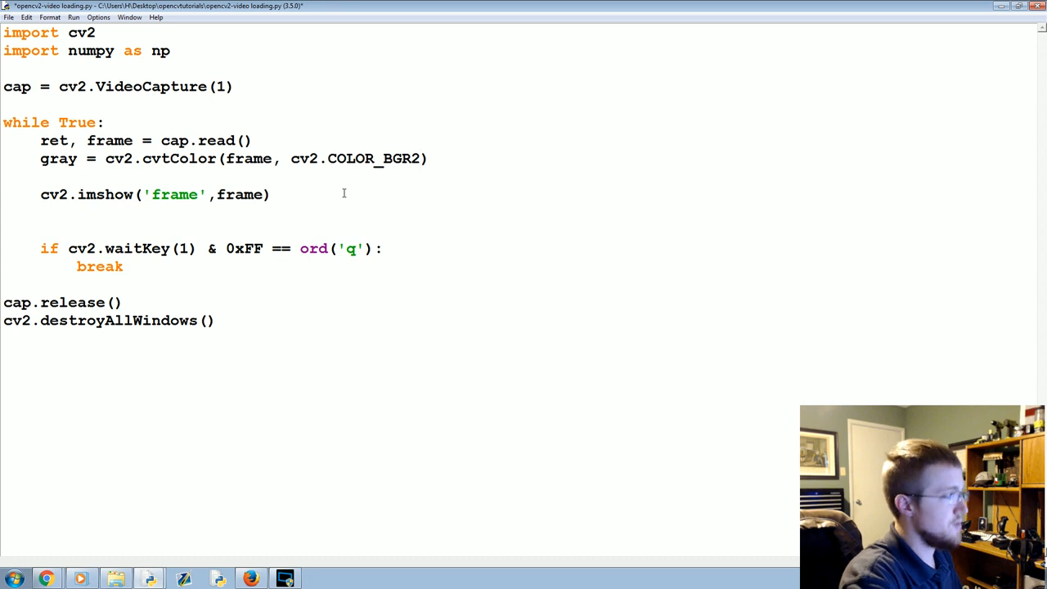
type("GRAY")
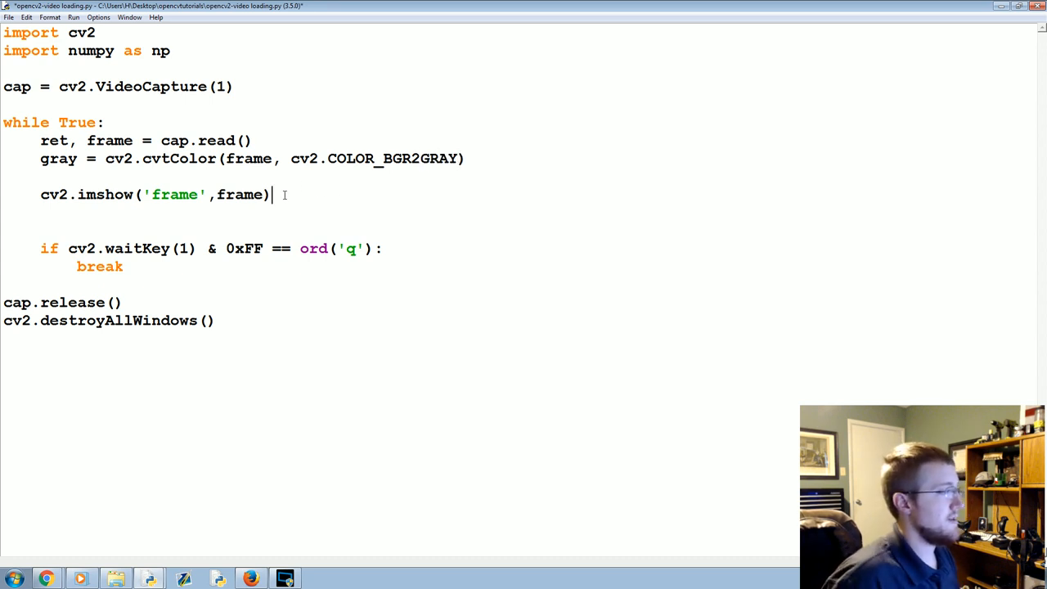
- Show the grayscale image in a second window with cv2.imshow('gray', gray)
type("cv2.imshow")
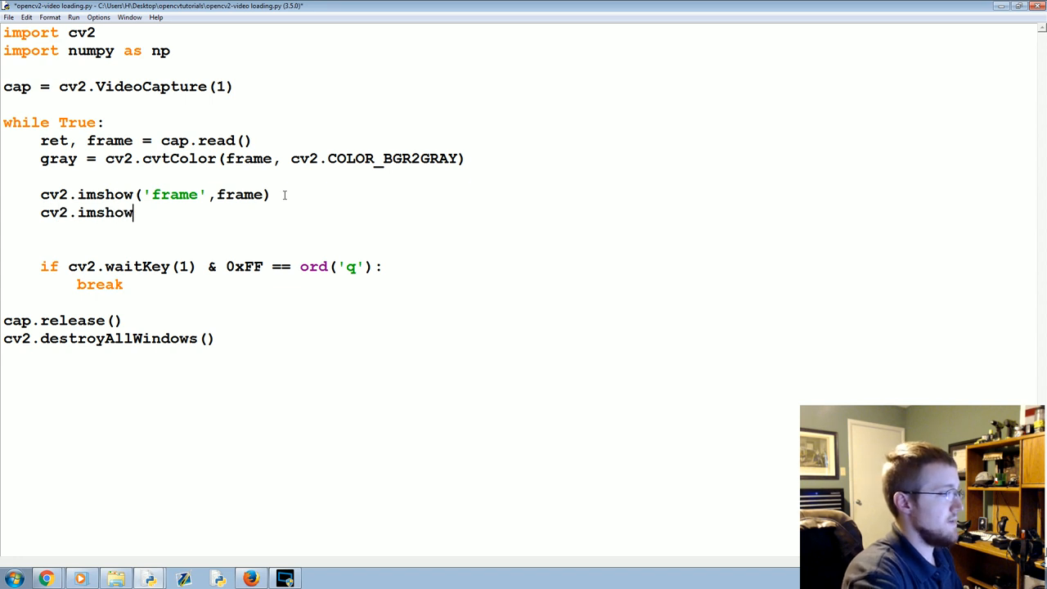
type("('gra')")
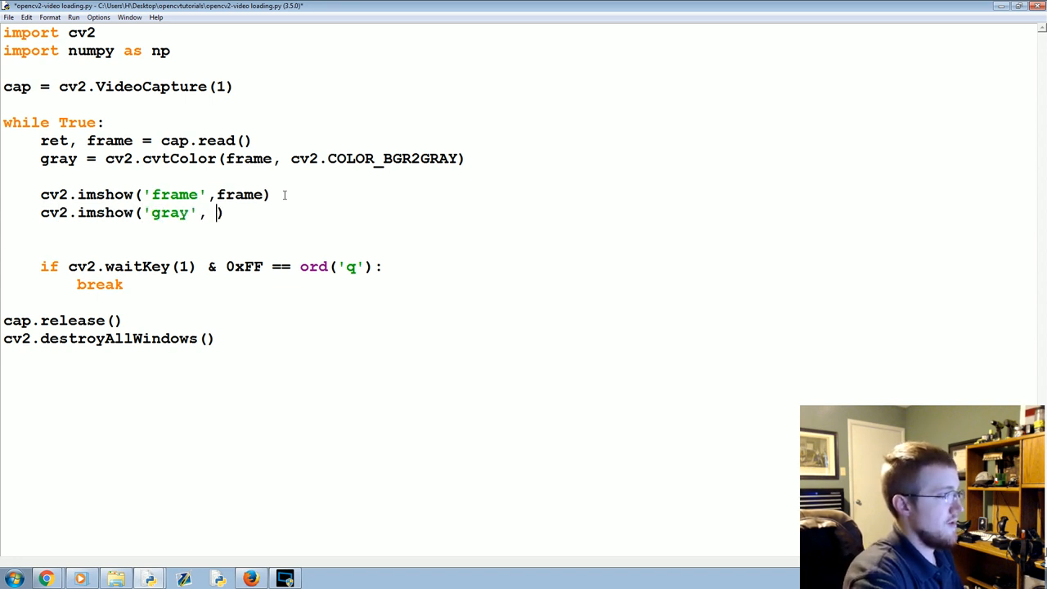
type("gray")
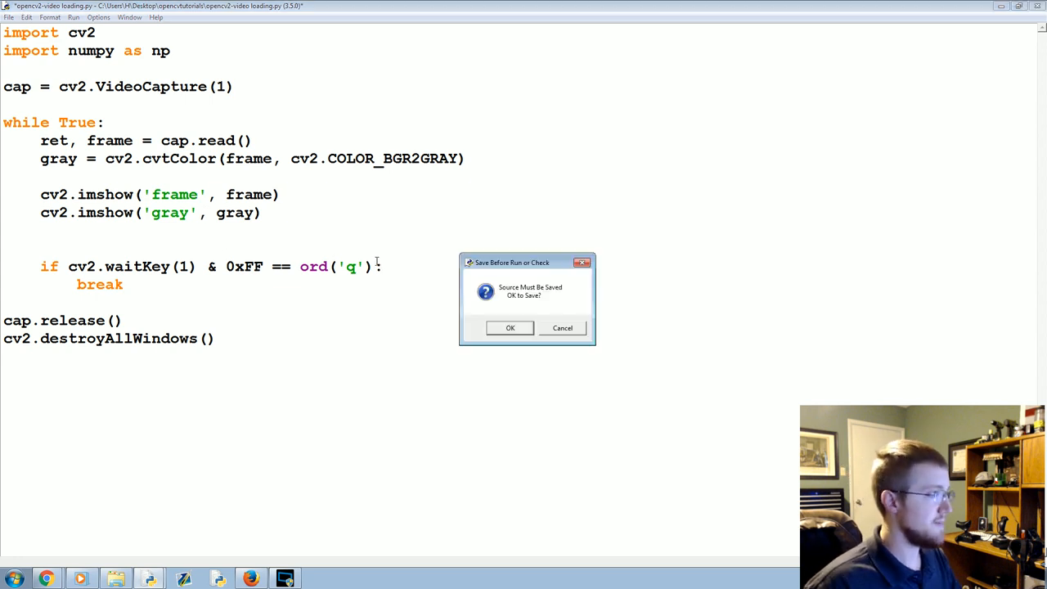
- Confirm the Save Before Run prompt so the grayscale version is saved and run
left_click(510, 327)
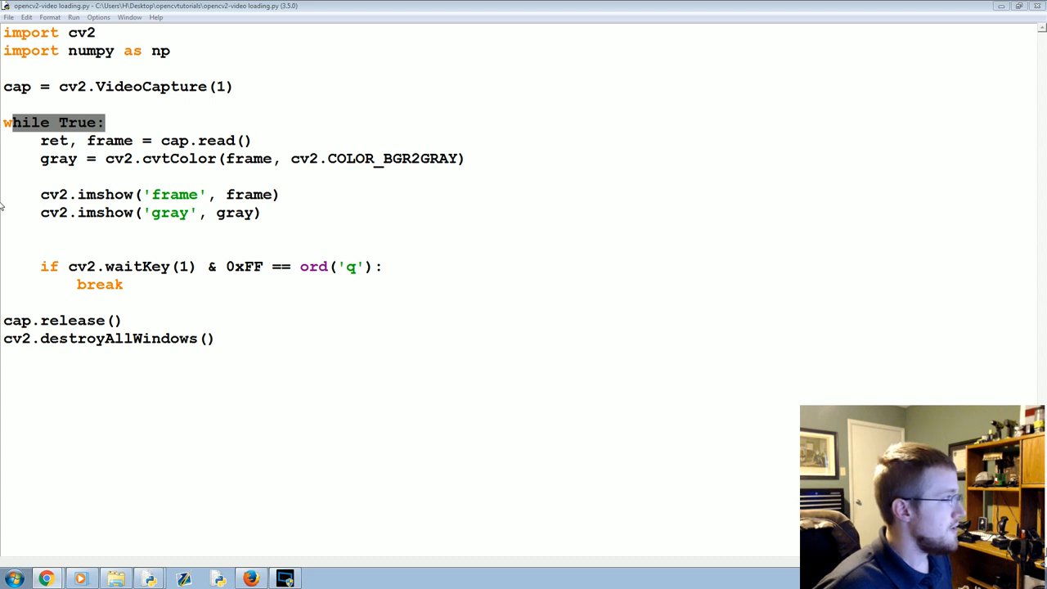
- Define fourcc = cv2.VideoWriter_fourcc(*'XVID') after the capture line
left_click(235, 87)
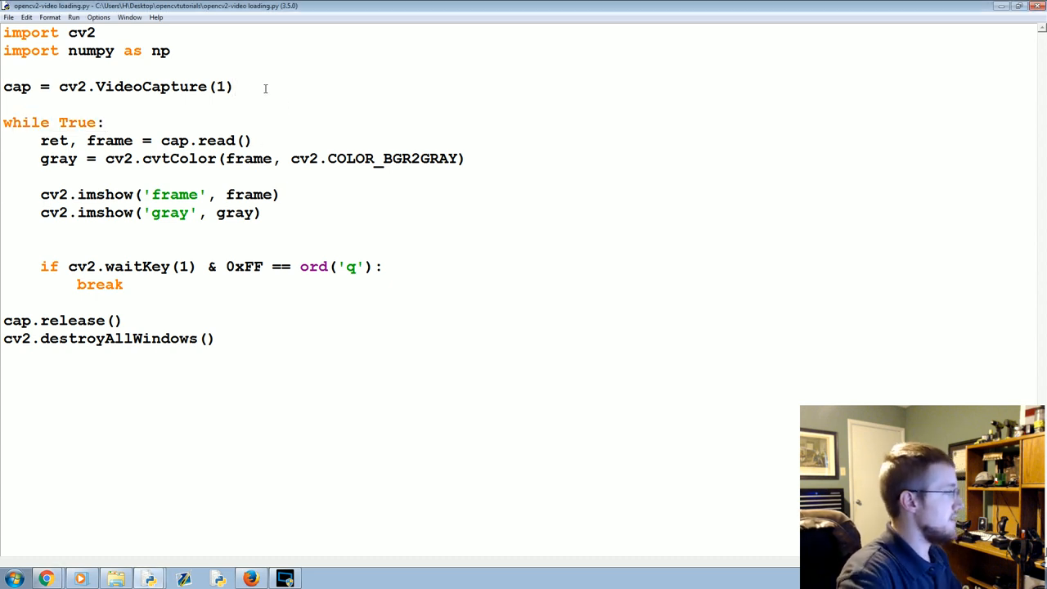
type("f")
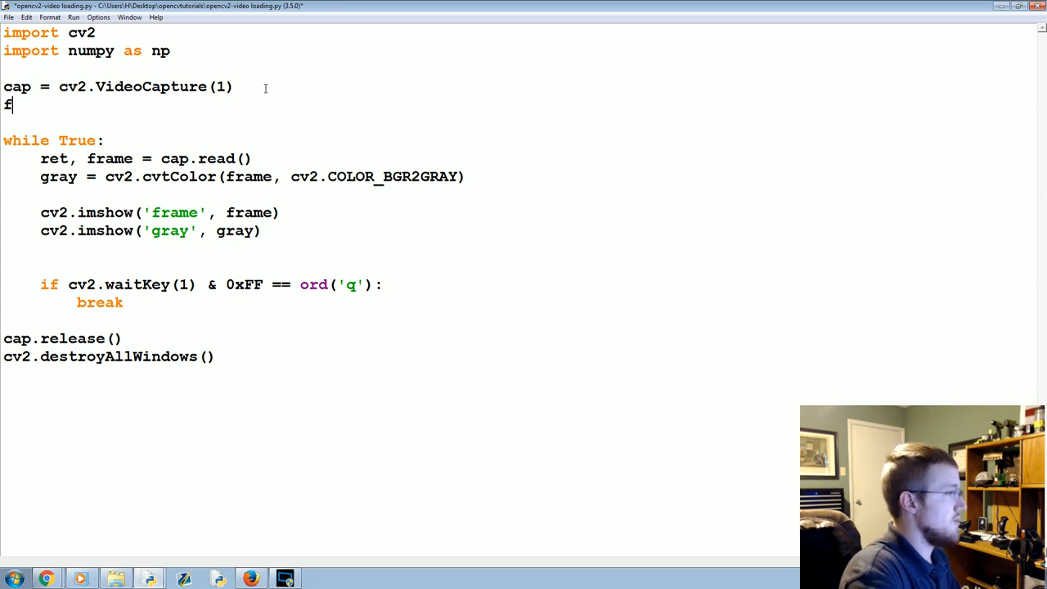
type("ourcc")
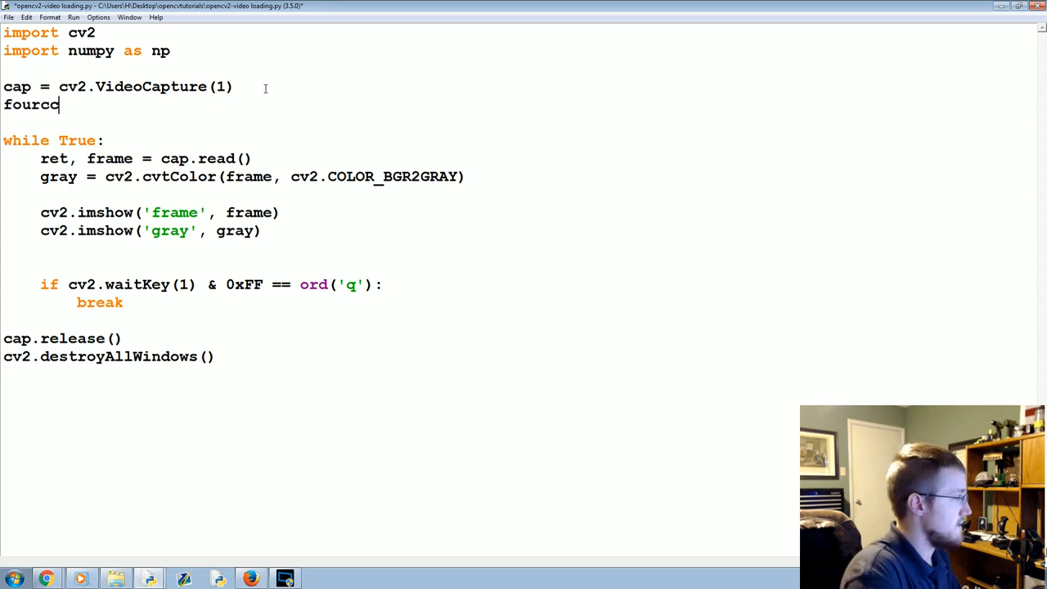
type("= cv2.V")
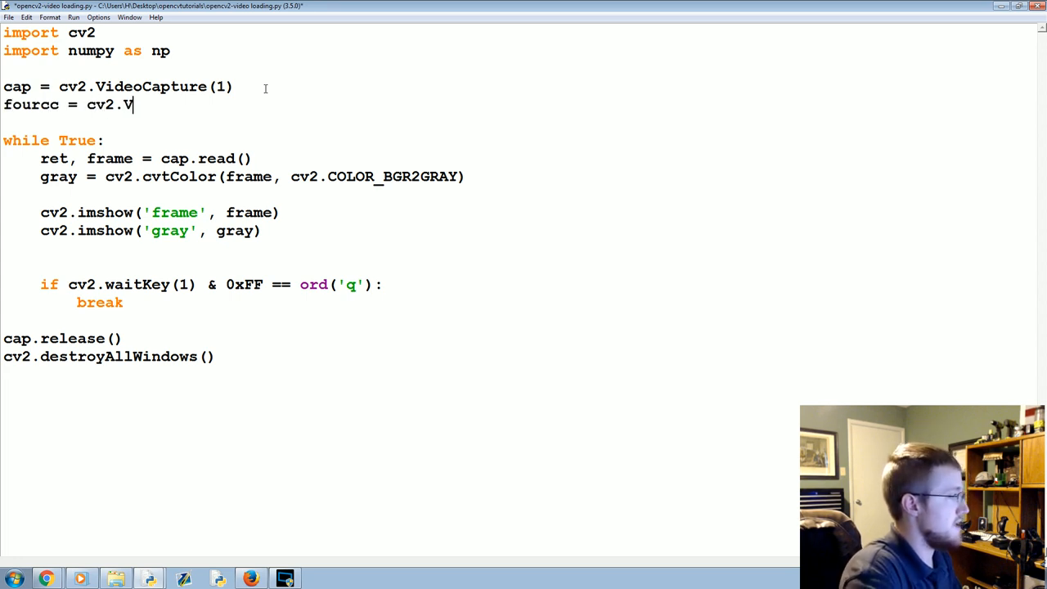
type("ideoWriter.")
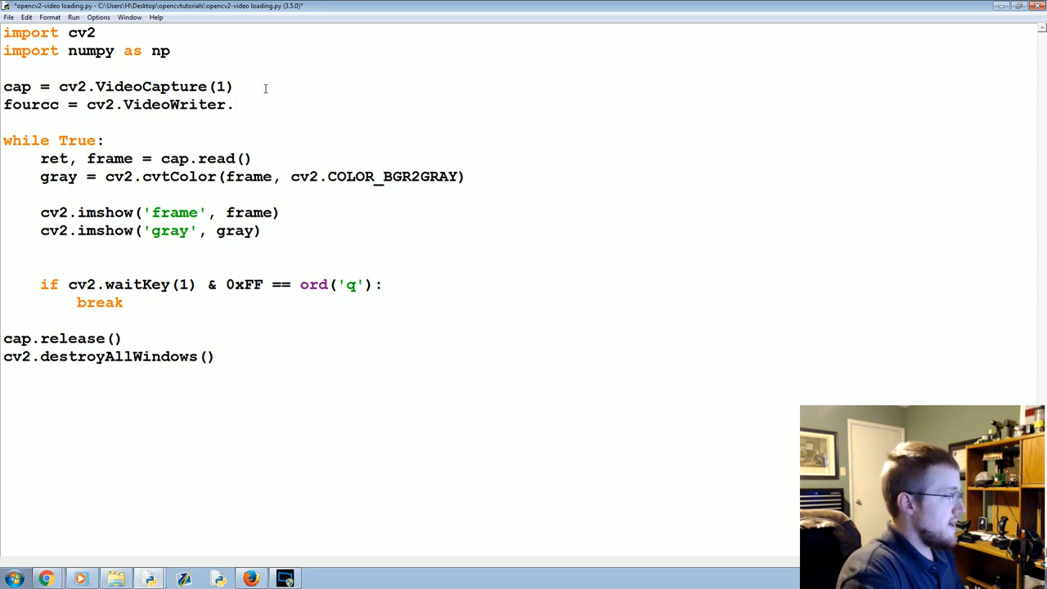
type("_fourcc(")
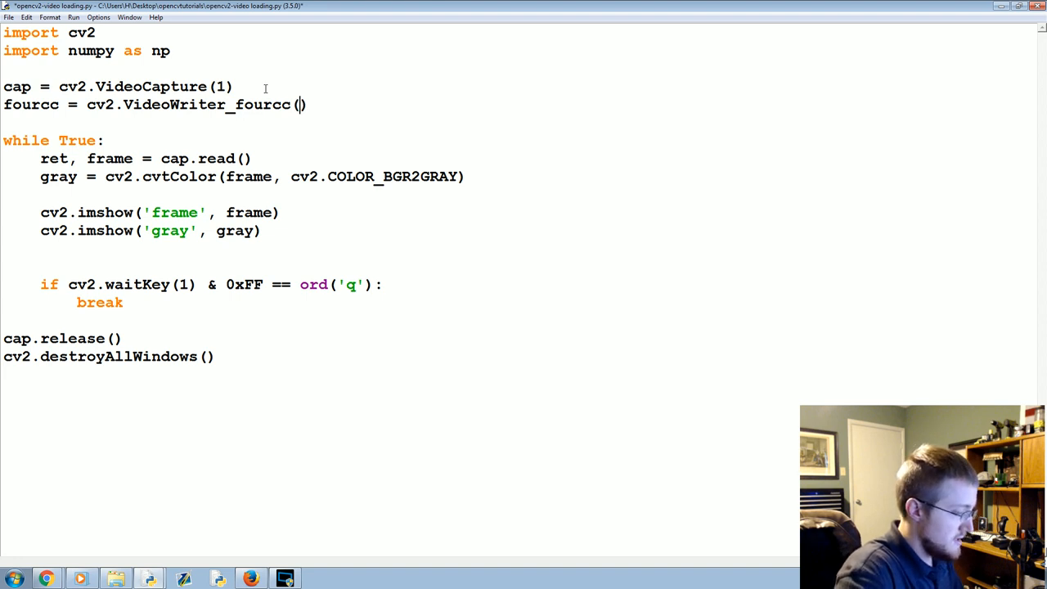
type("*''")
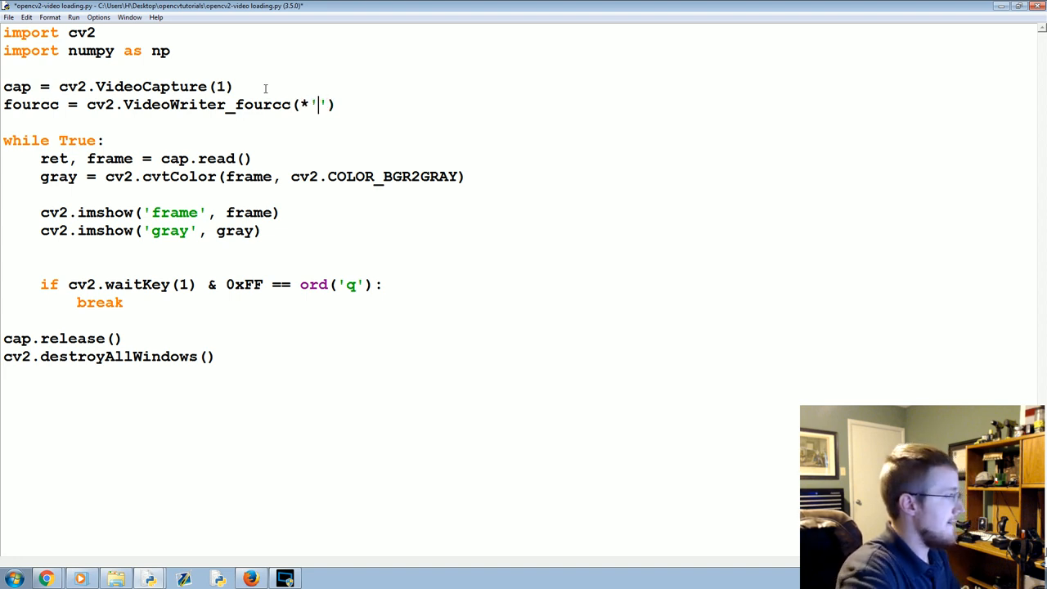
type("XVID")
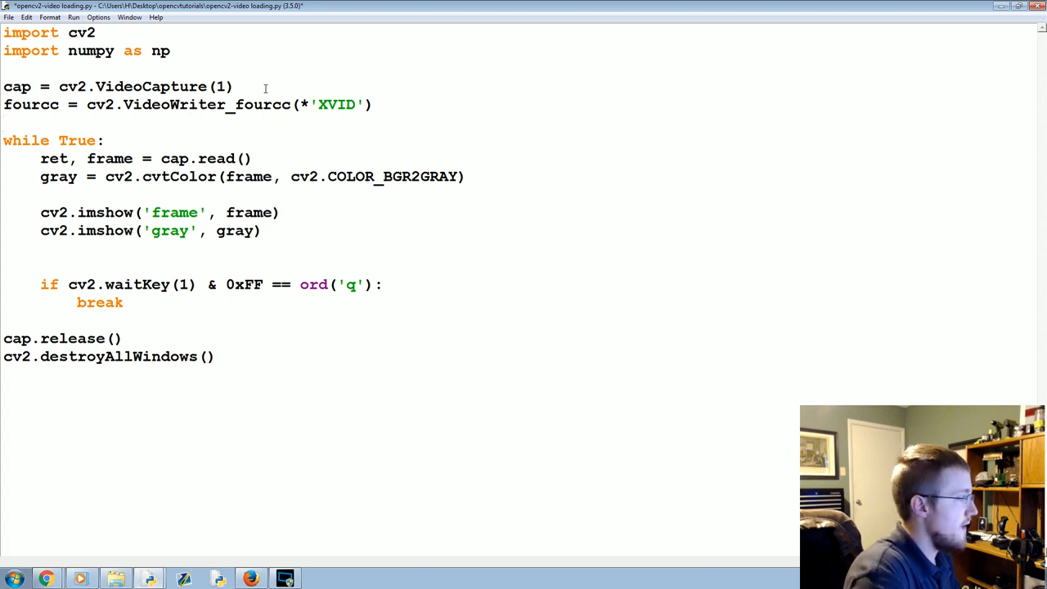
- Create out = cv2.VideoWriter('output.avi', fourcc, 20.0, (640,480))
type("out = cv2")
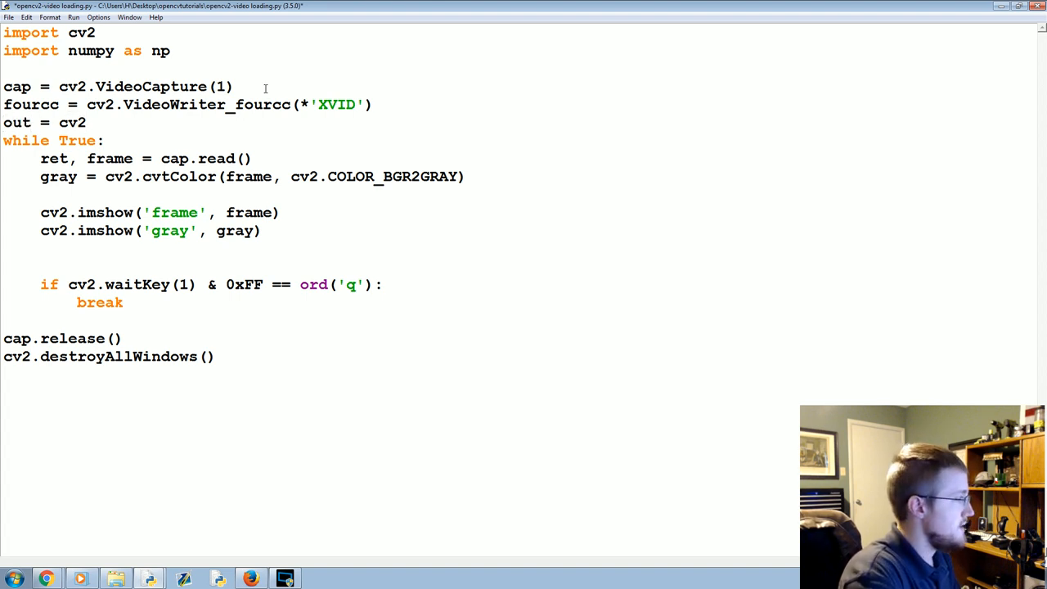
type(".VideoWriter")
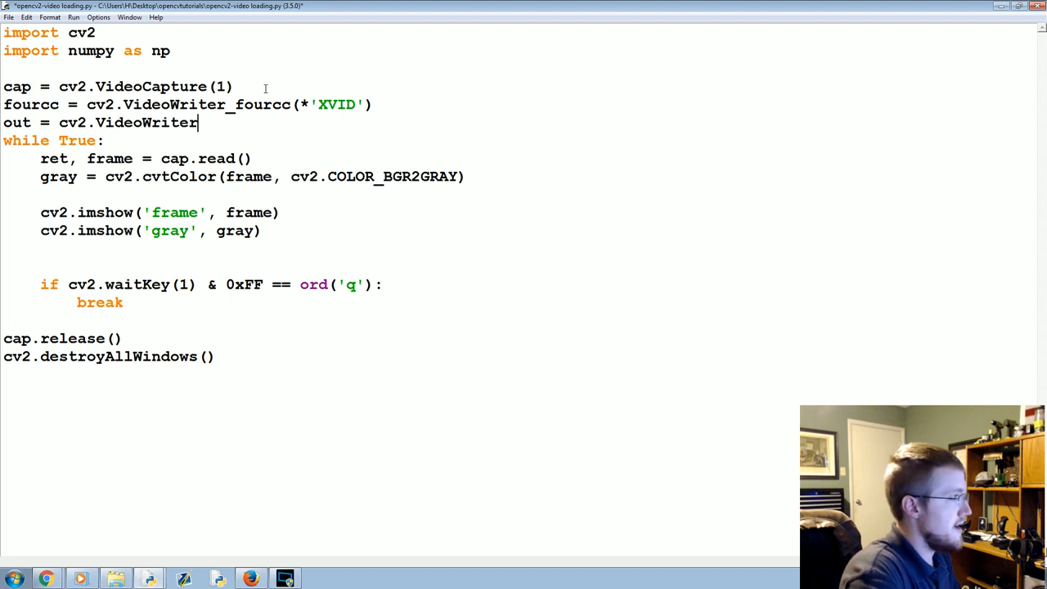
type("()")
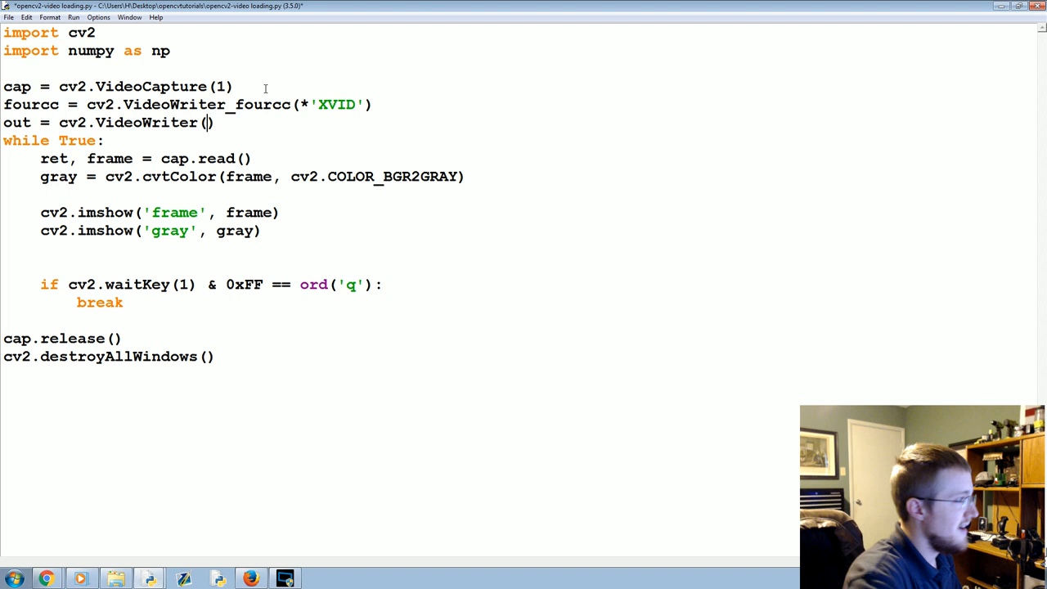
type("'output'")
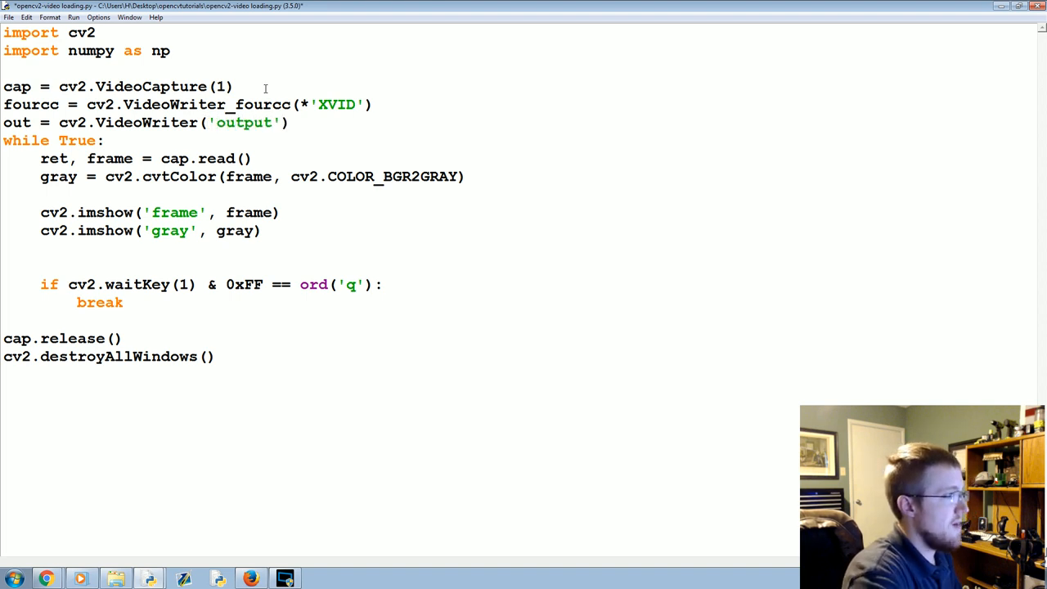
type(".avi")
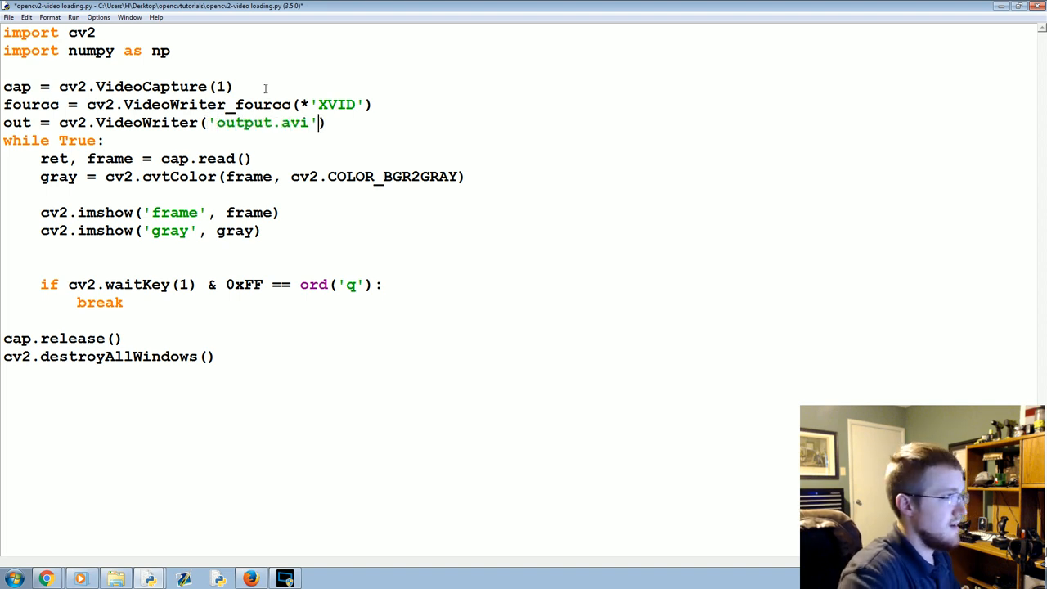
type(", for")
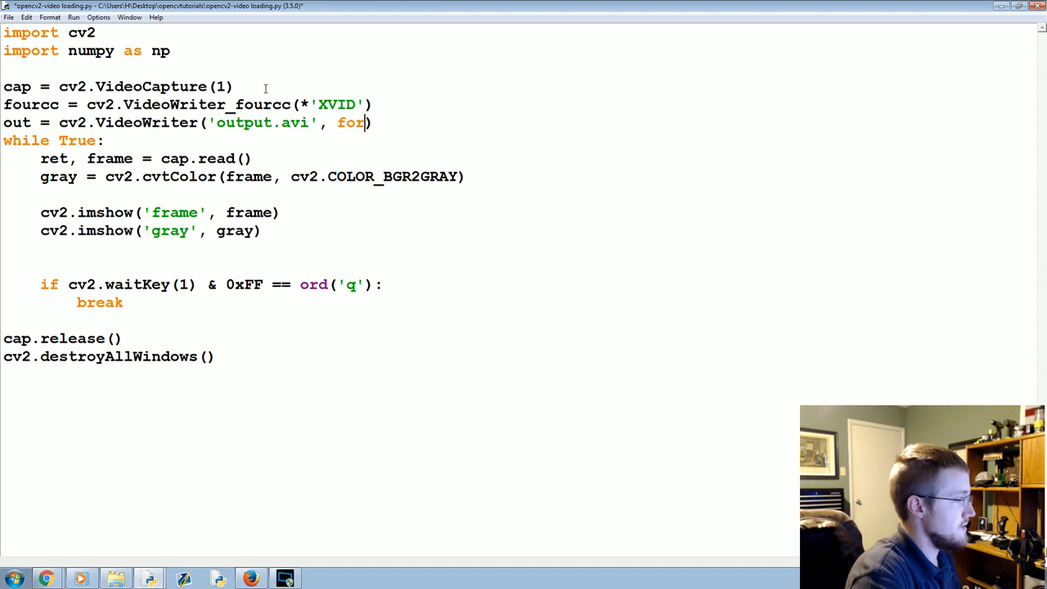
type("cc")
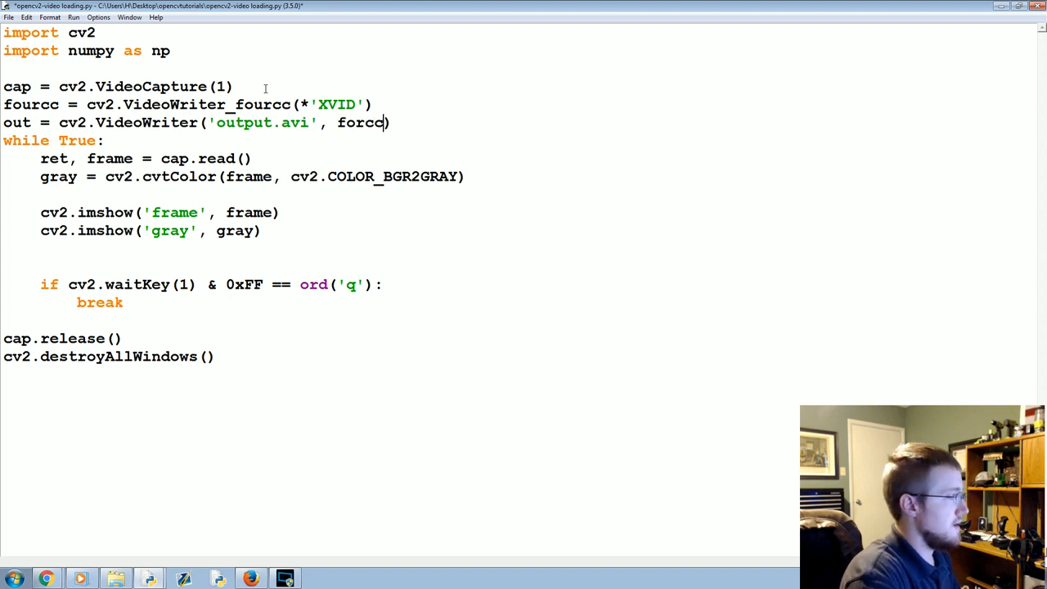
type(",")
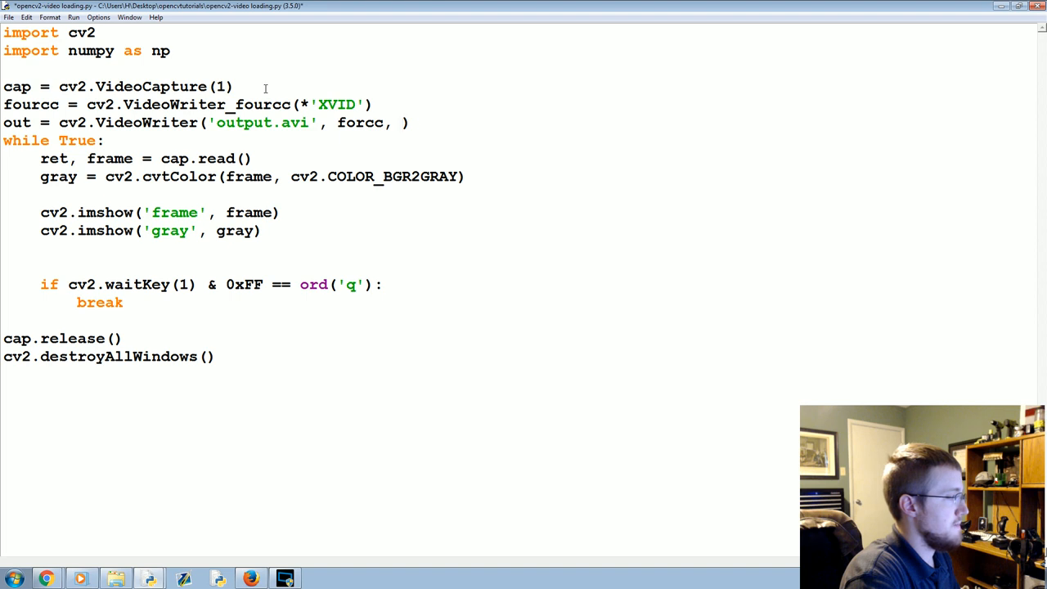
type("20.0, ()")
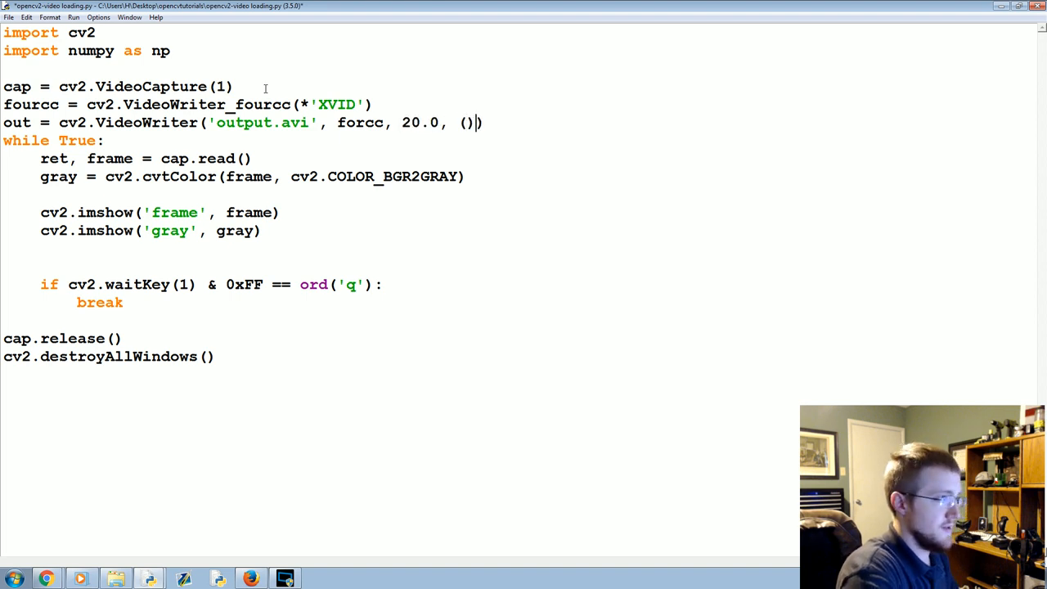
type("640")
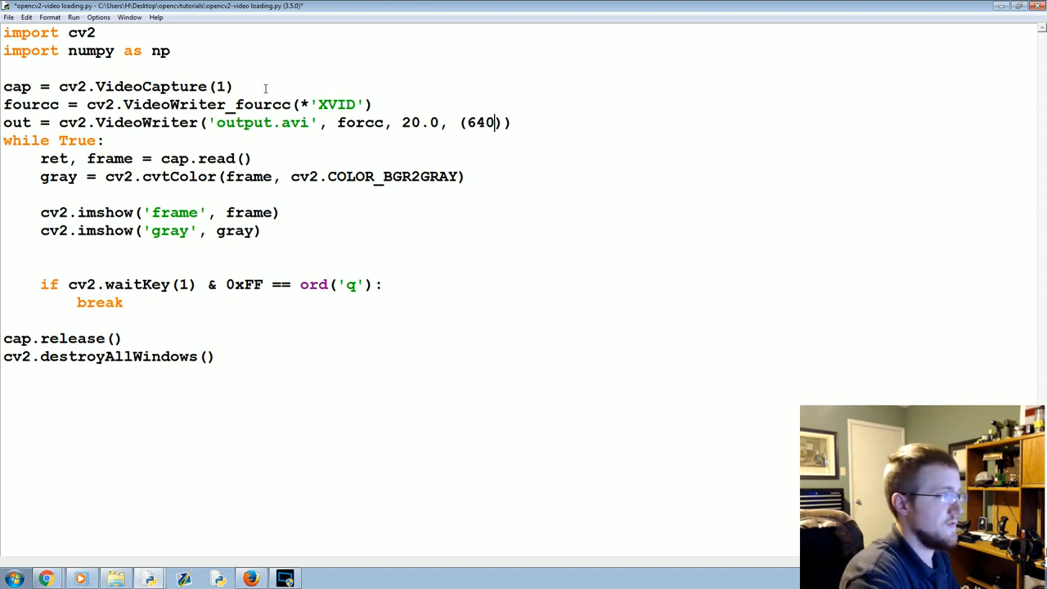
type(",480")
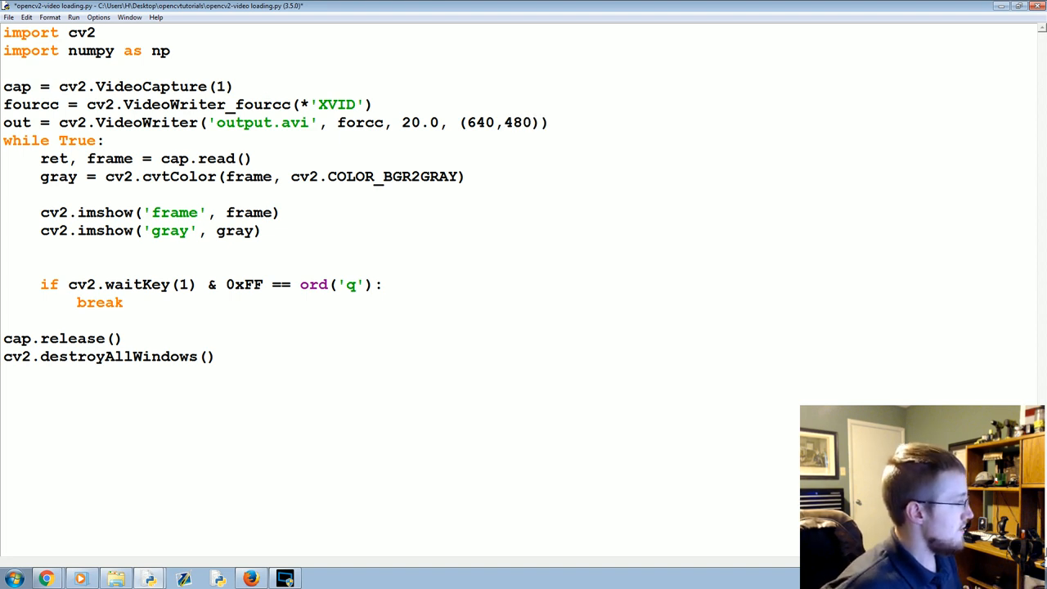
- Write each frame with out.write(frame) in the loop and add out.release() after cap.release()
left_click(41, 196)
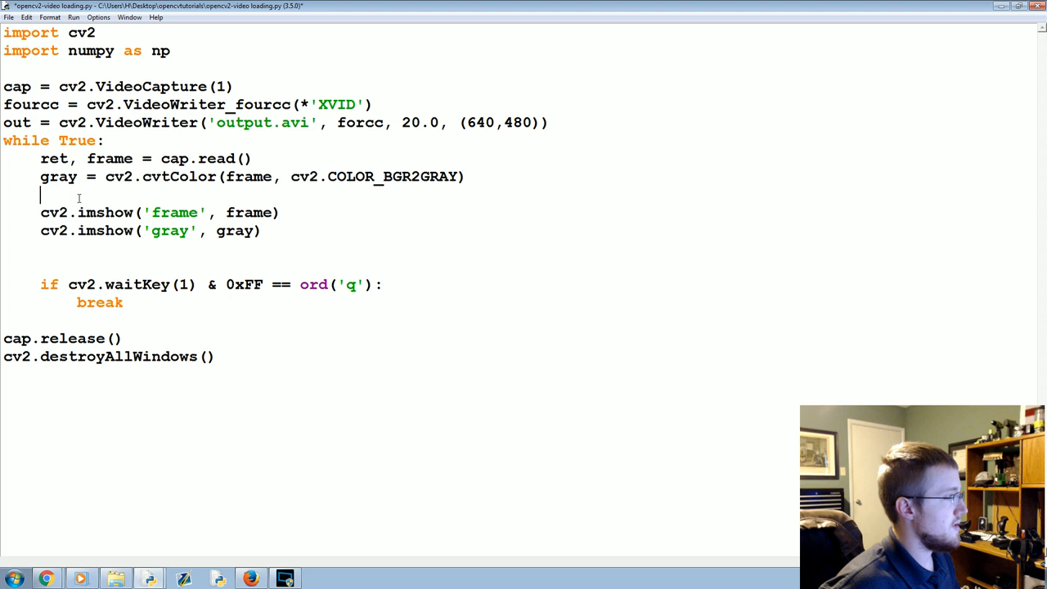
type("out.")
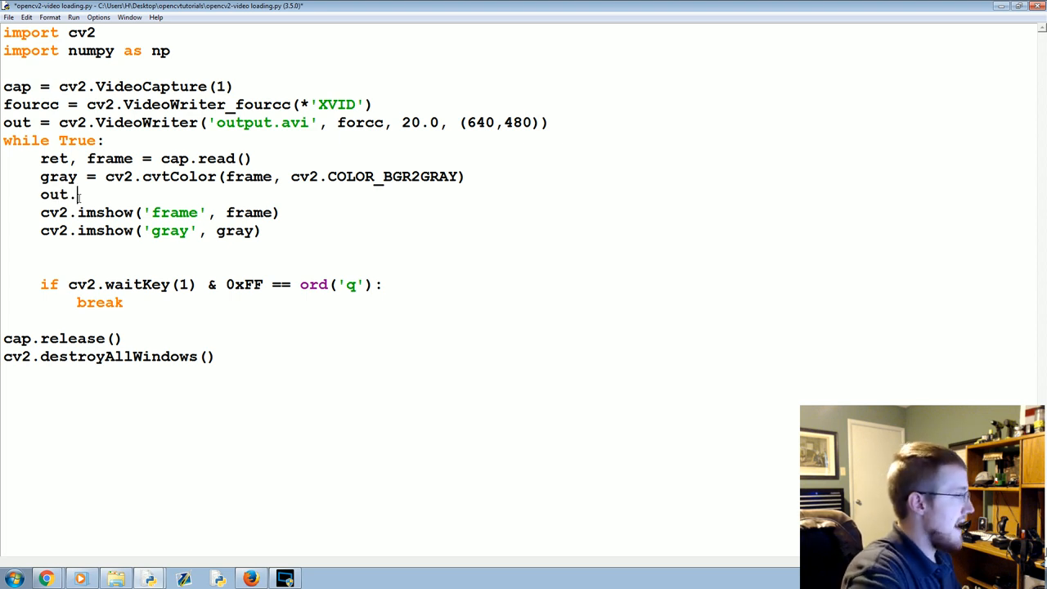
type("write(fr")
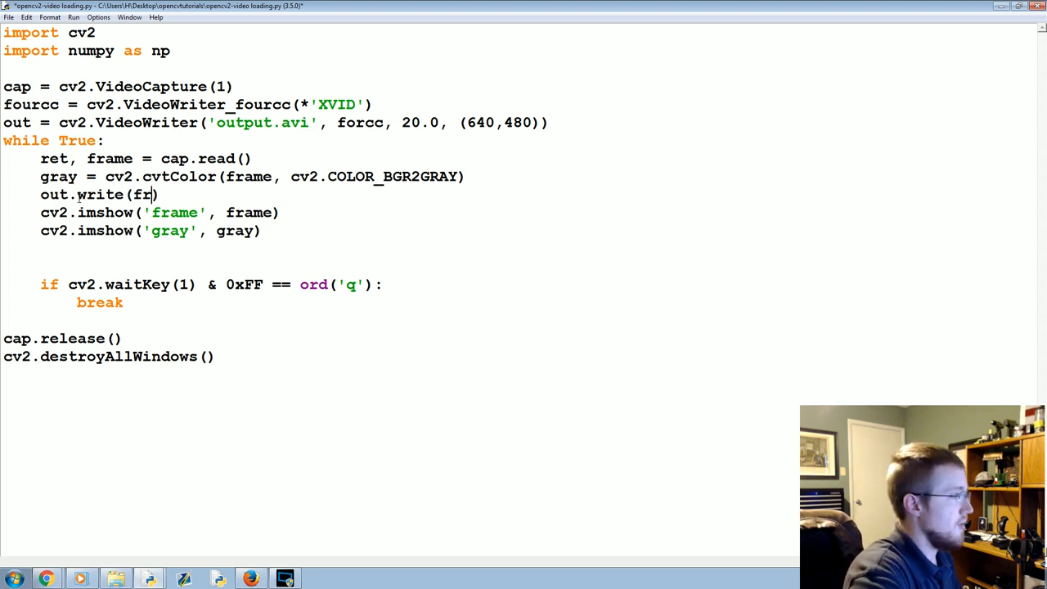
type("ame)")
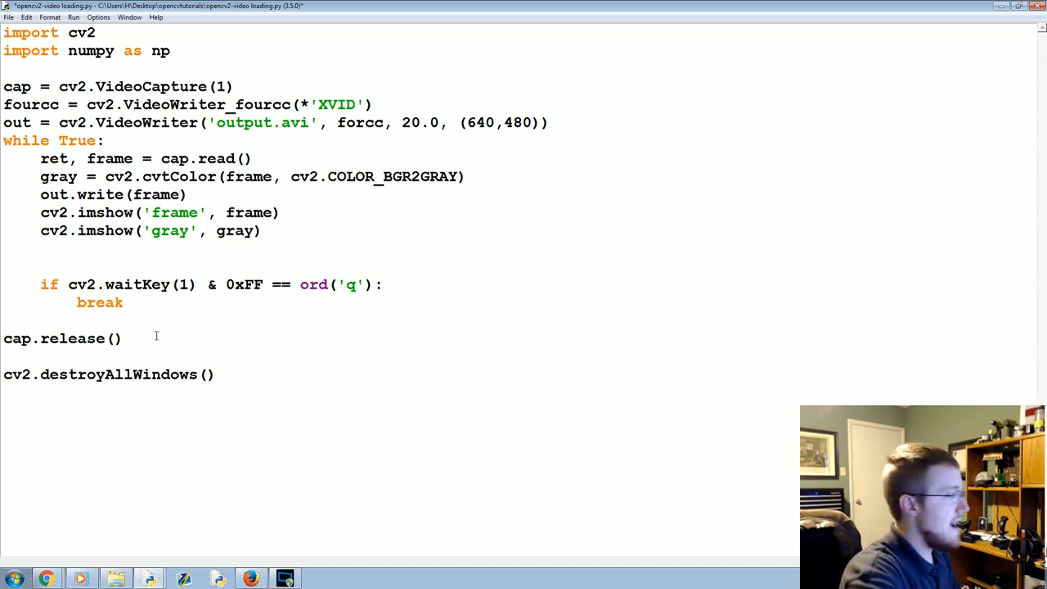
type("out.relase")
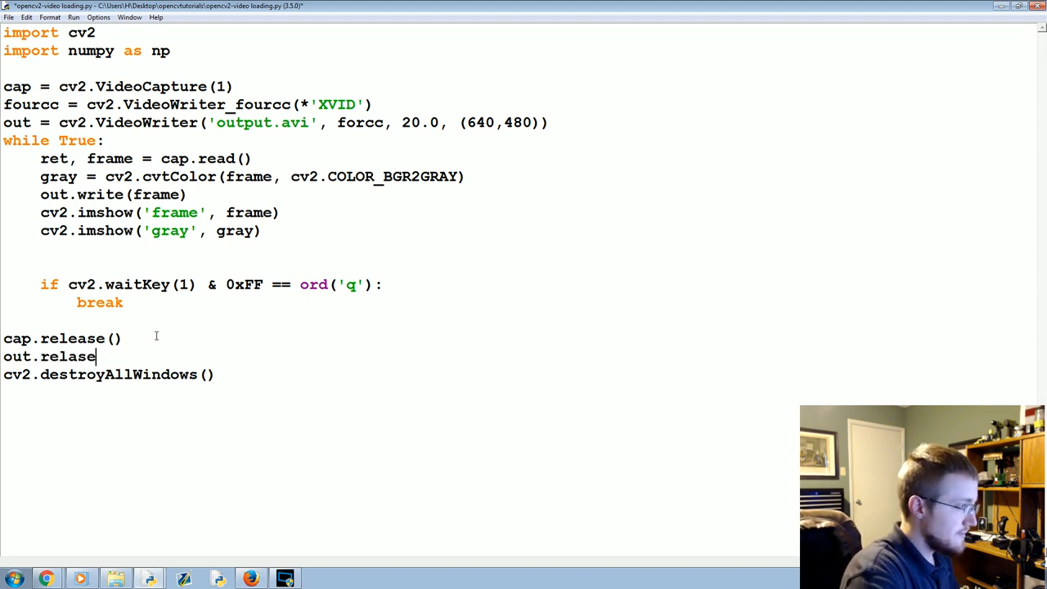
type("()")
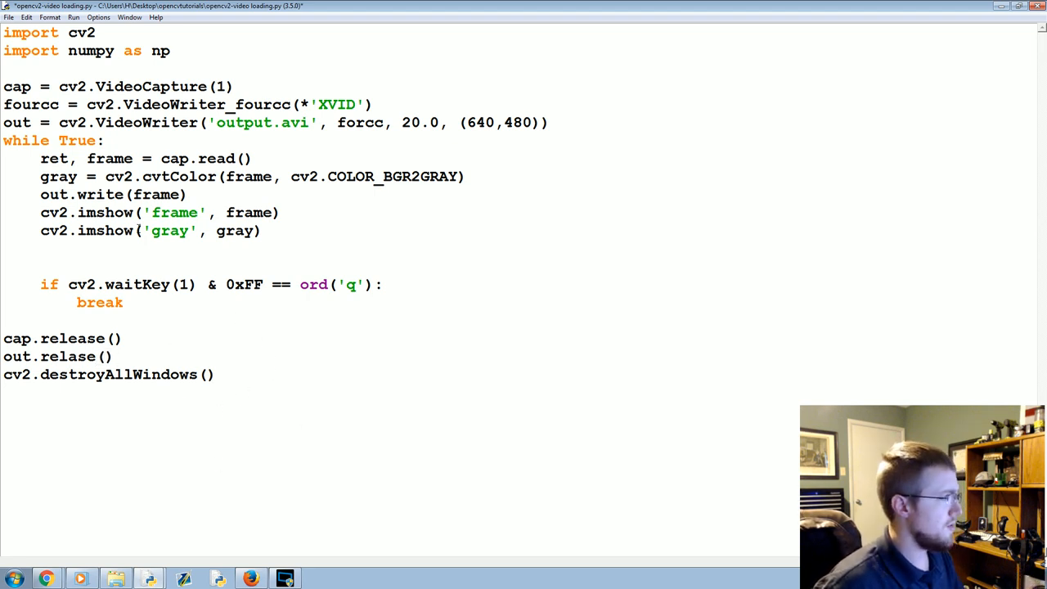
- Save and run the module so the webcam is recorded into output.avi
left_click(72, 16)
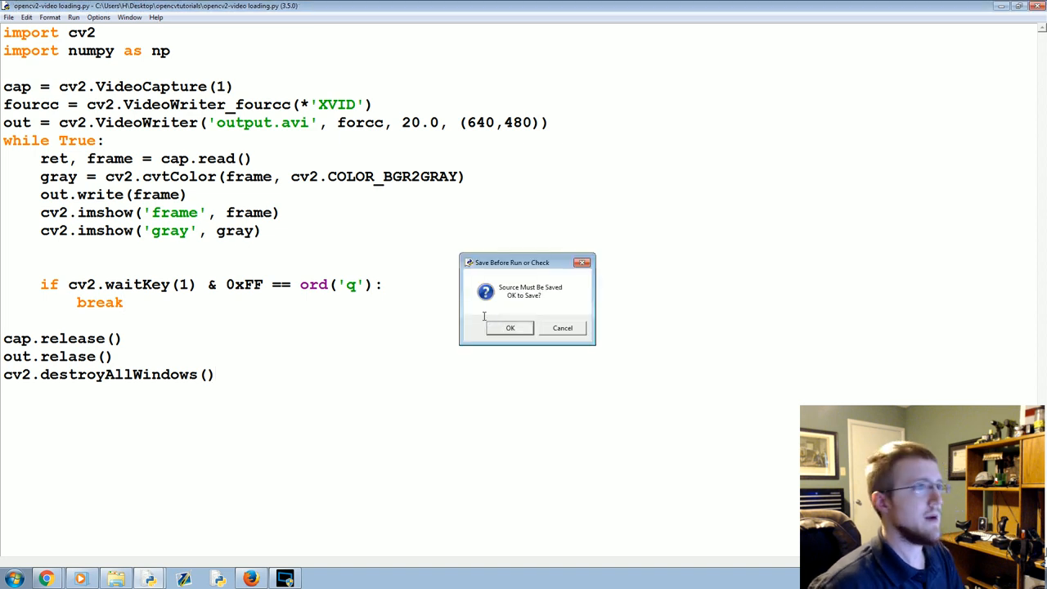
left_click(510, 327)
type("u")
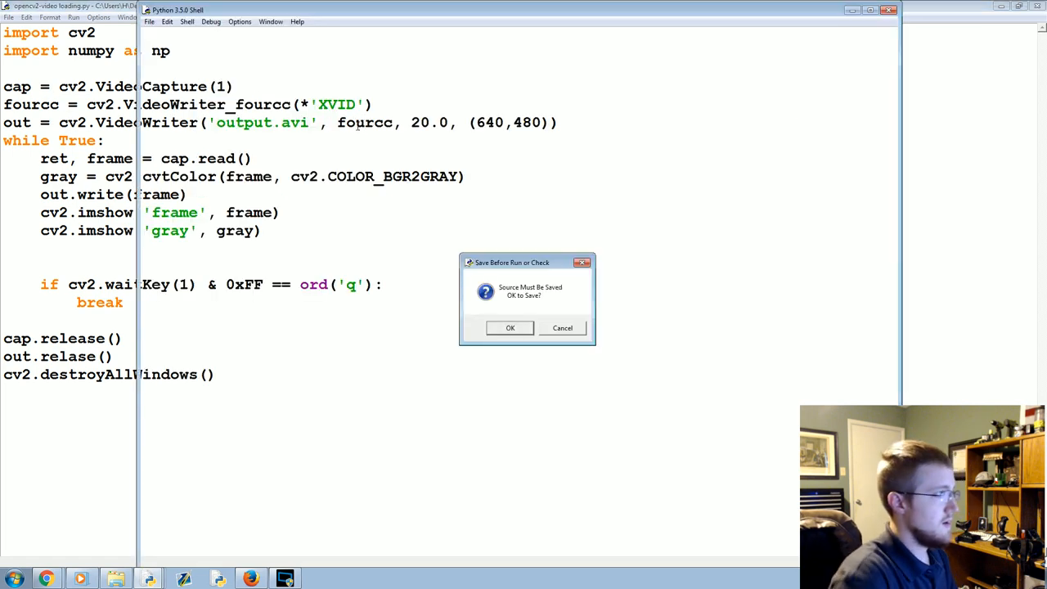
left_click(510, 327)
type("e")
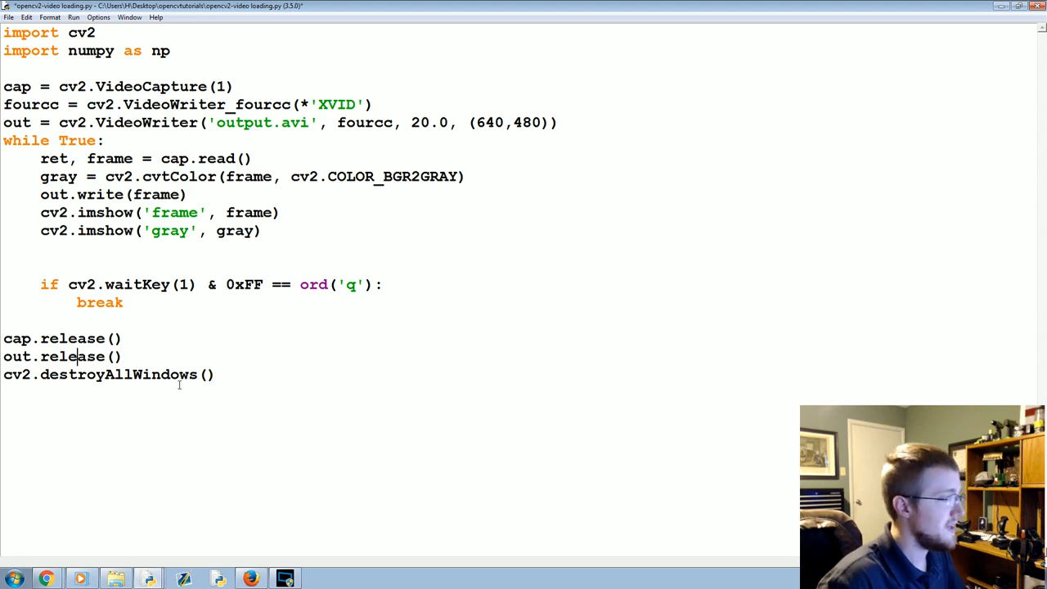
key("F5")
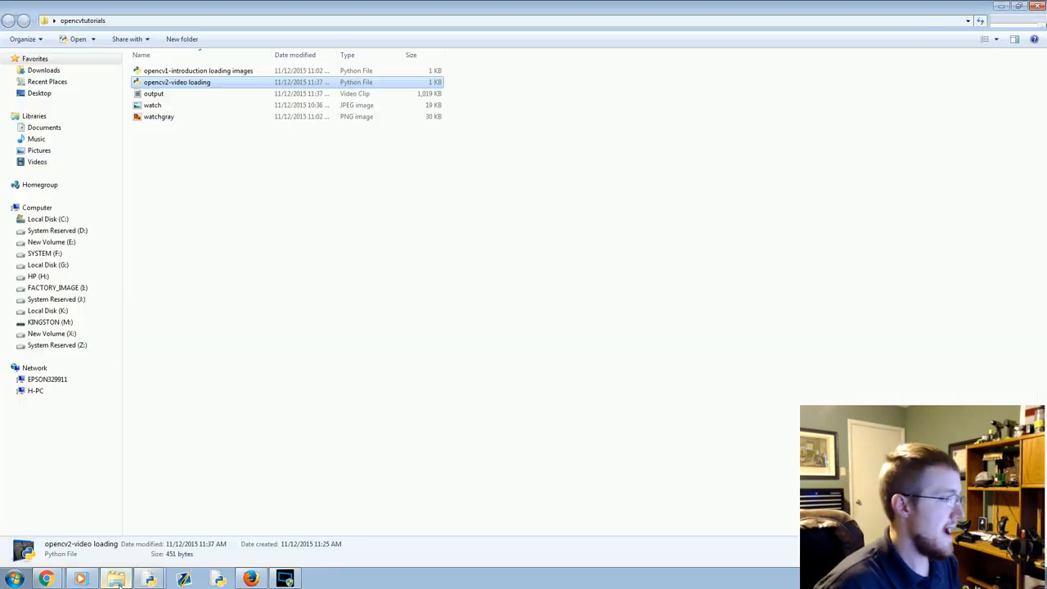
- Select and play the output clip in Explorer, showing 640×480 at 20 frames/second
left_click(154, 94)
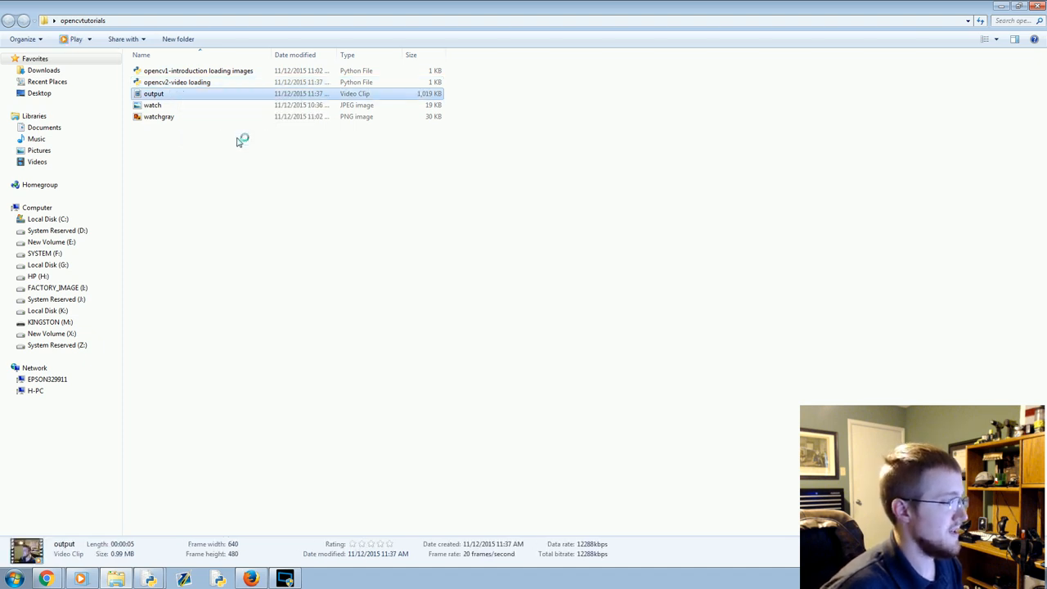
double_click(154, 93)
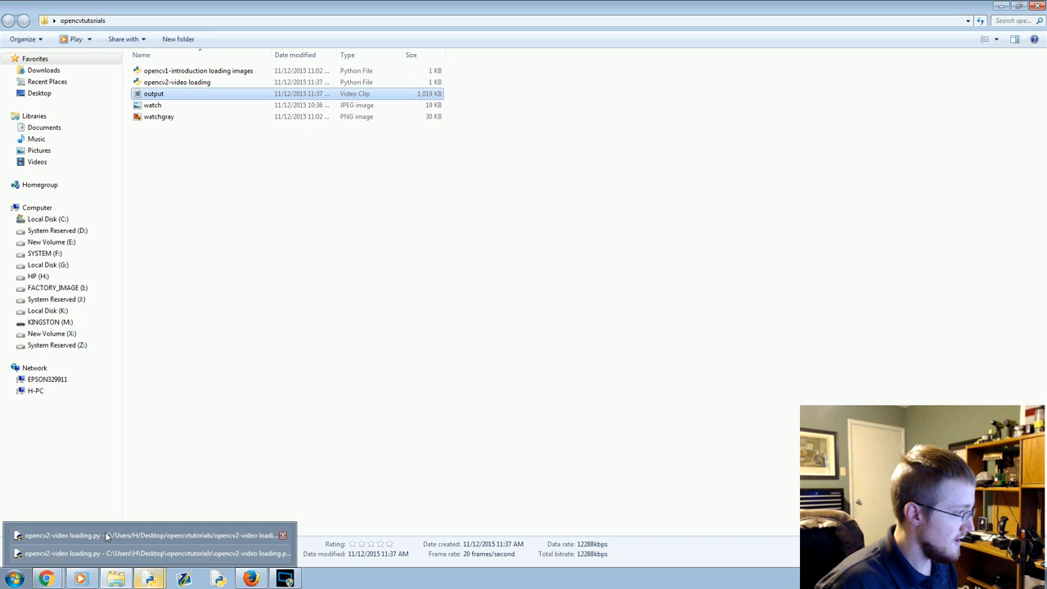
- Return to the video script and set the capture source to camera 0, removing the blank line
left_click(64, 534)
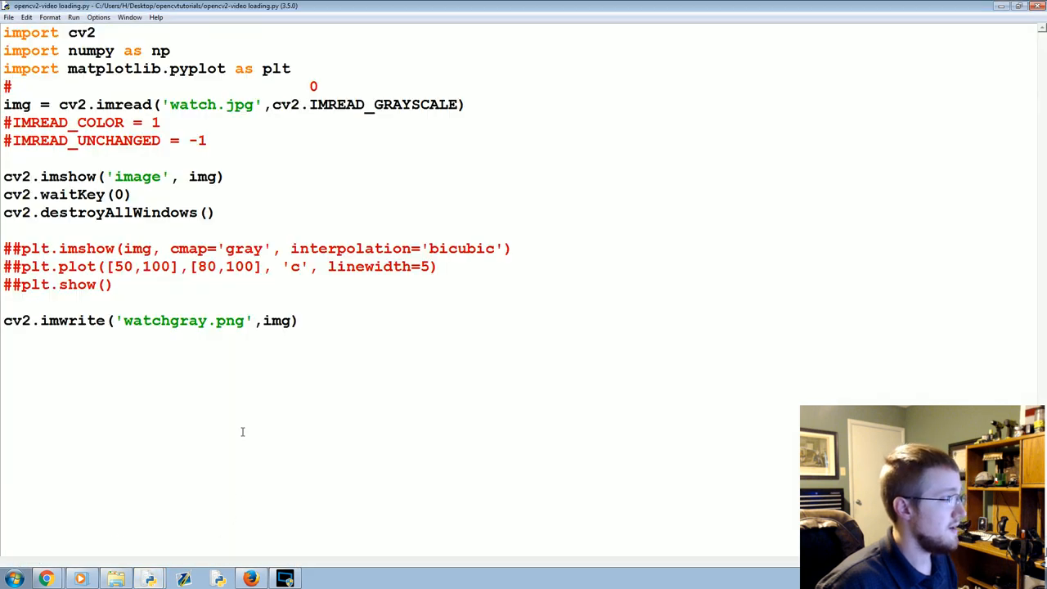
mouse_move(150, 579)
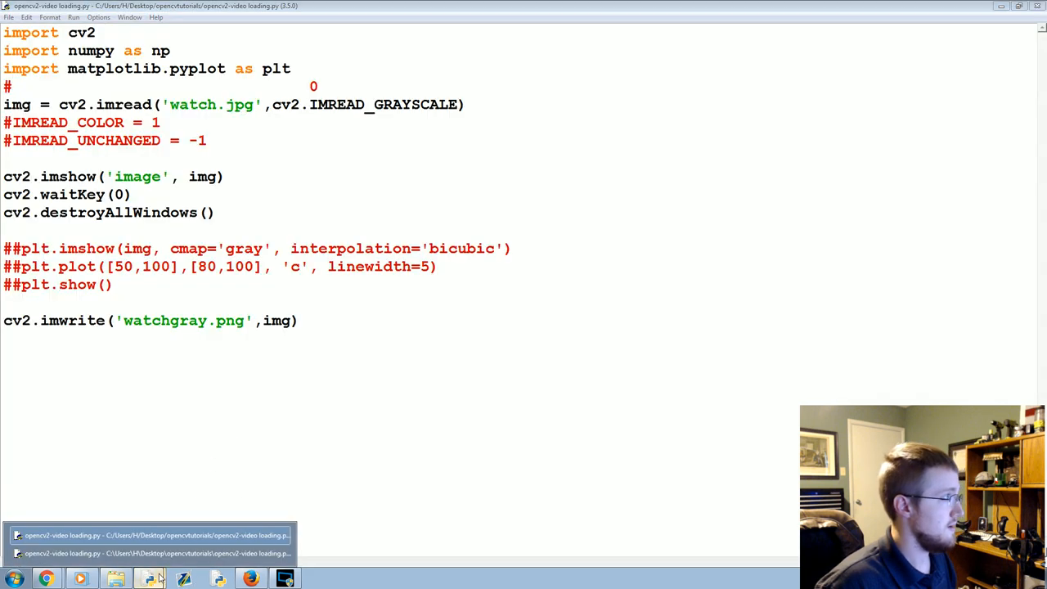
left_click(151, 535)
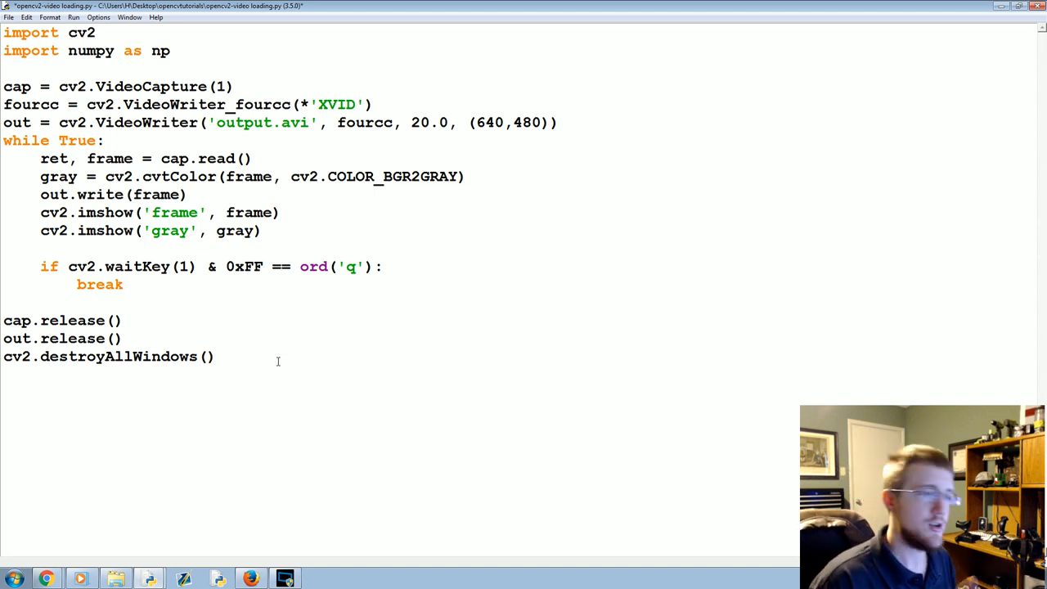
left_click(216, 357)
type("0")
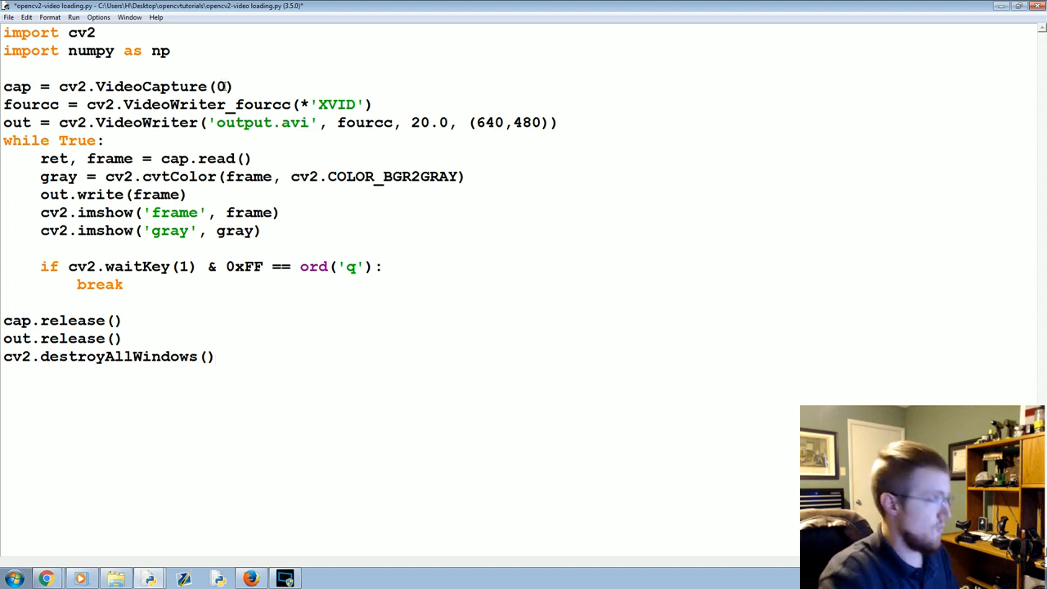
- Try 'output.avi' as the VideoCapture source, then restore camera index 1
type("1")
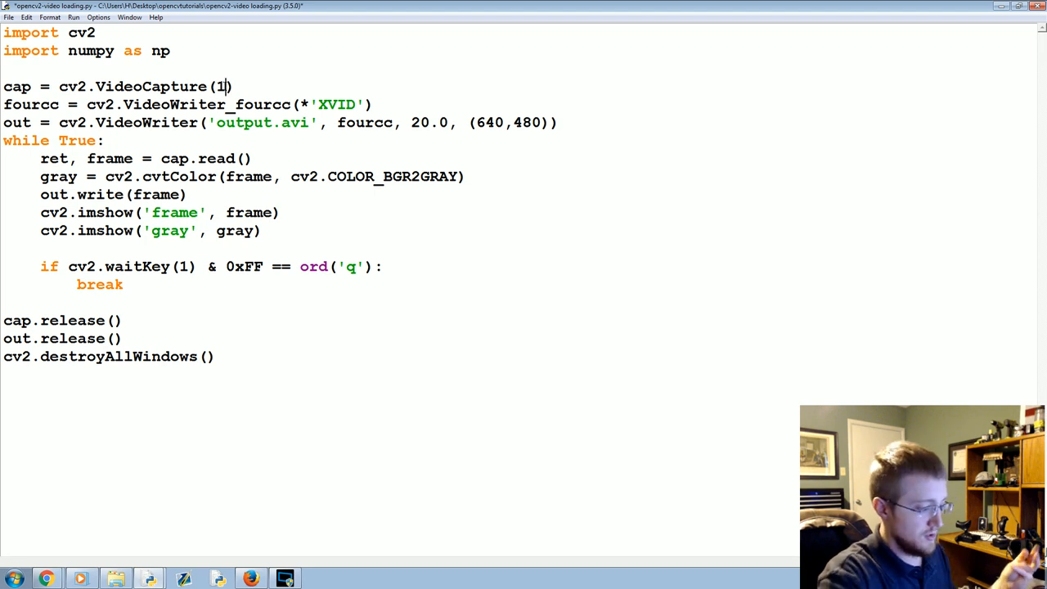
key("BackSpace")
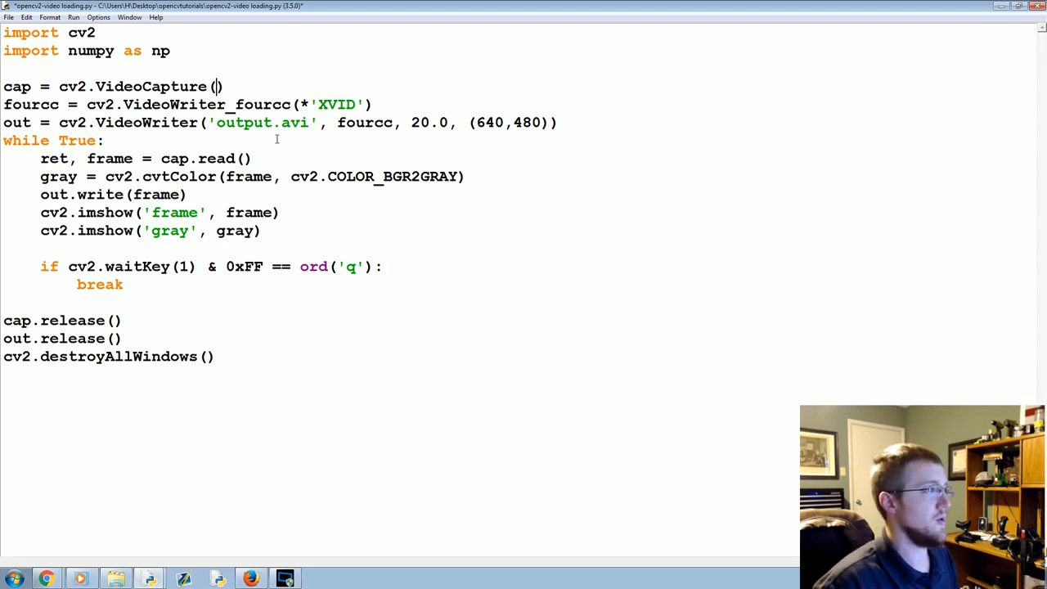
double_click(262, 123)
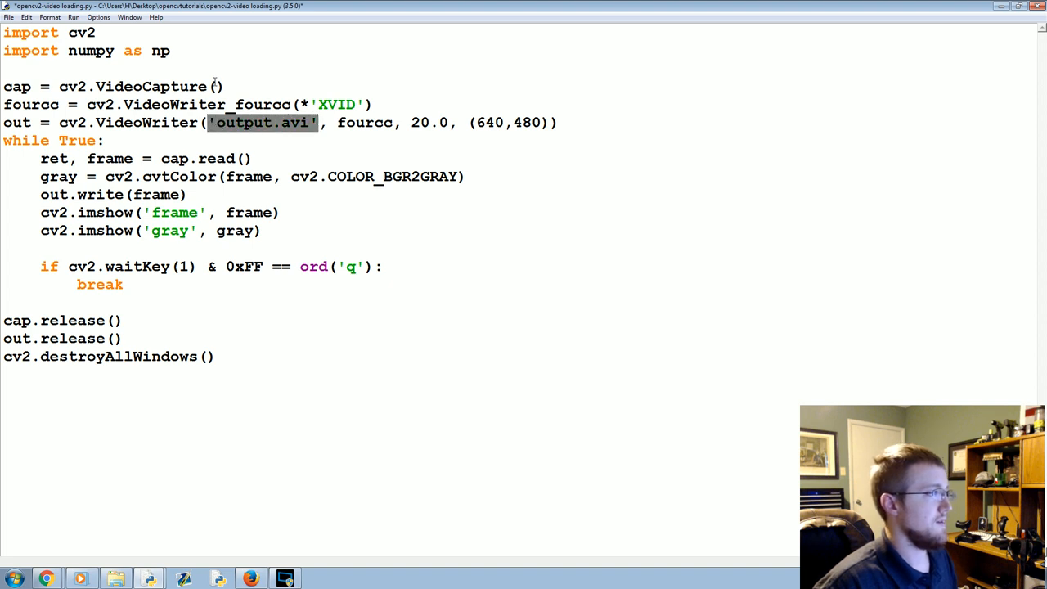
type("'output.avi'")
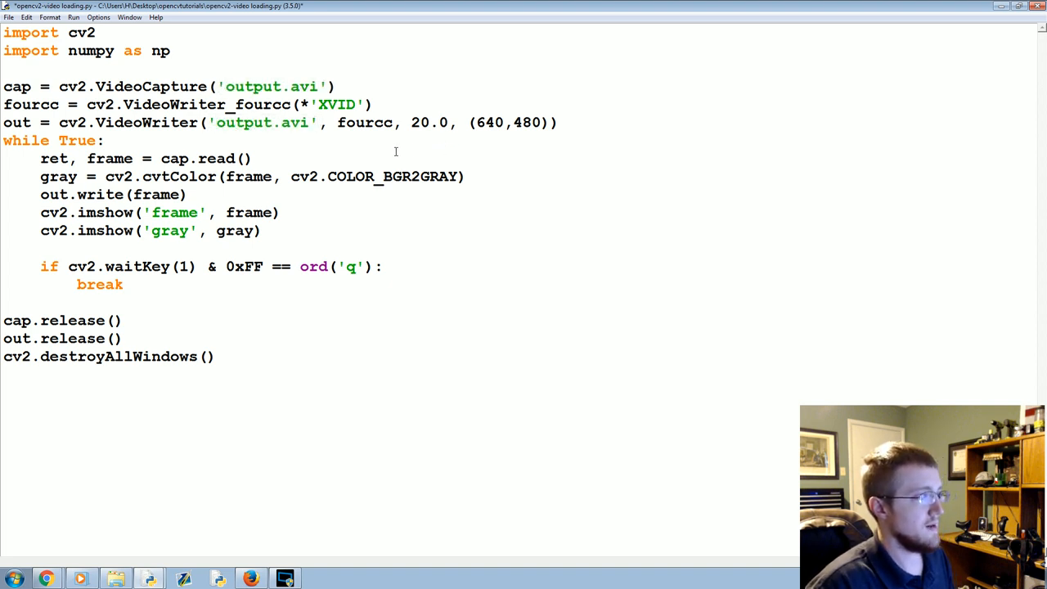
type("1")
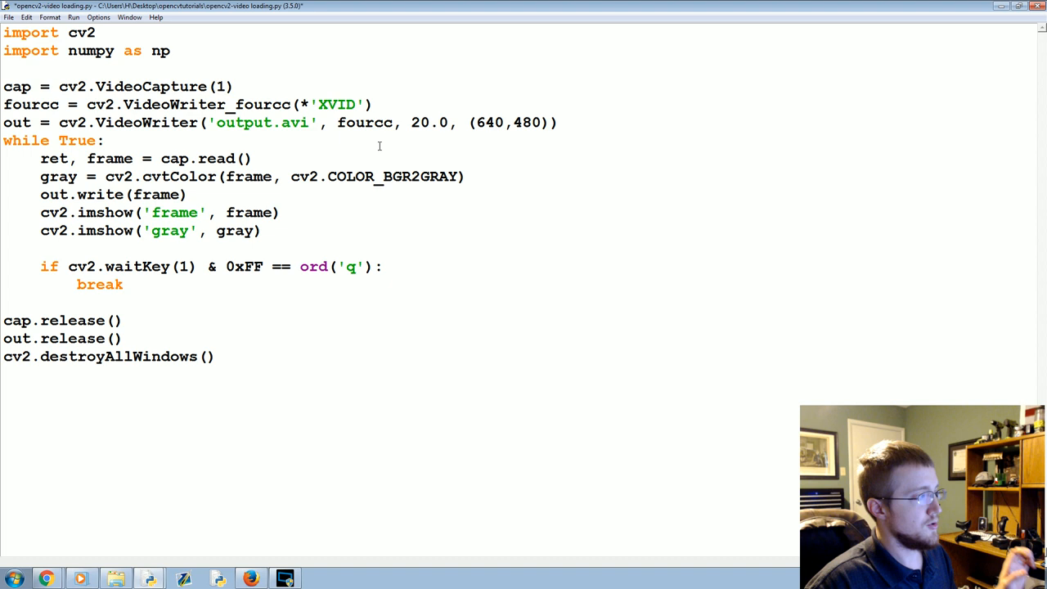